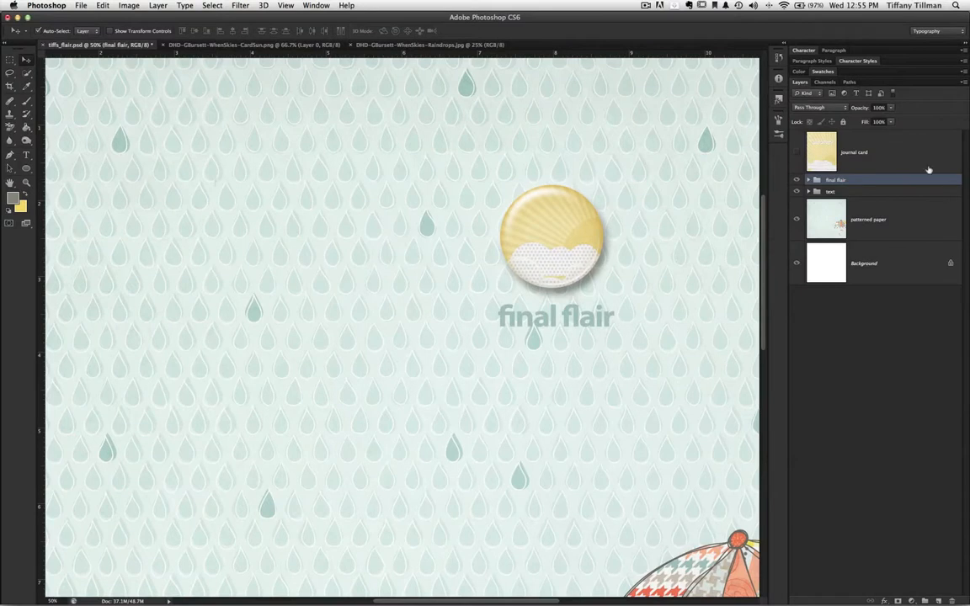
Create a 1.36 in × 1.36 in gray circle shape layer above the journal card
{"action": "left_click", "coordinate": [867, 151]}
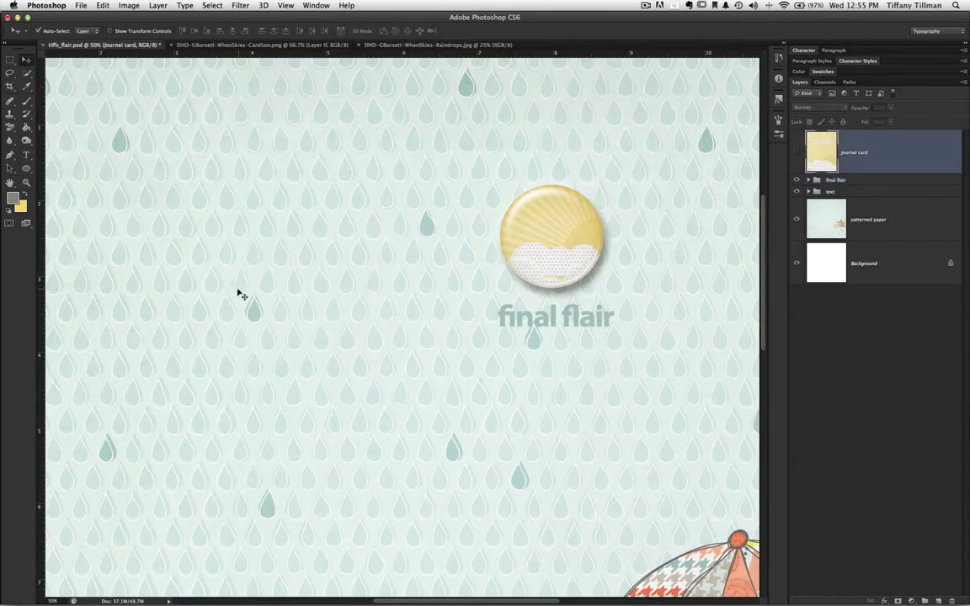
{"action": "mouse_move", "coordinate": [76, 196]}
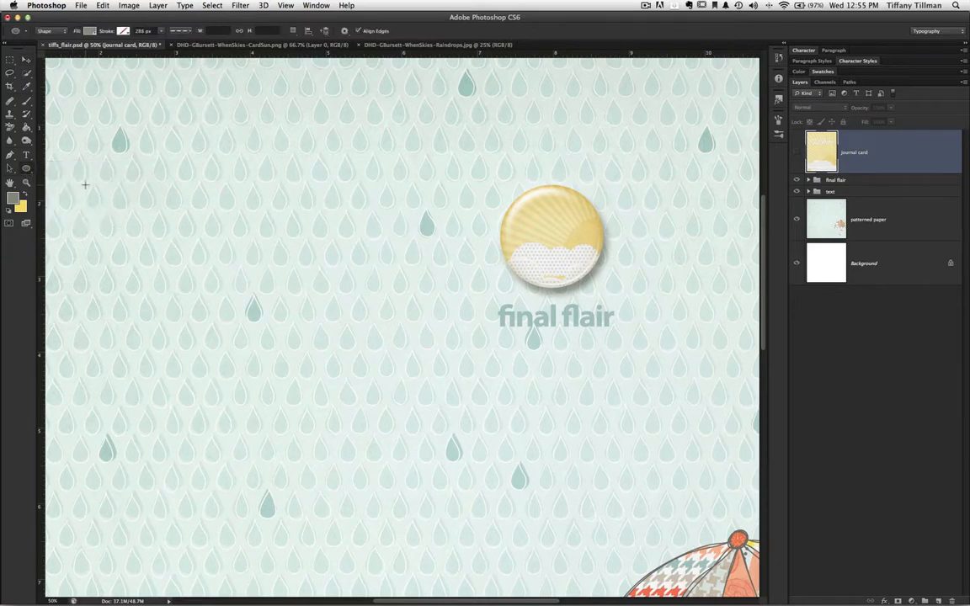
{"action": "left_click", "coordinate": [259, 209]}
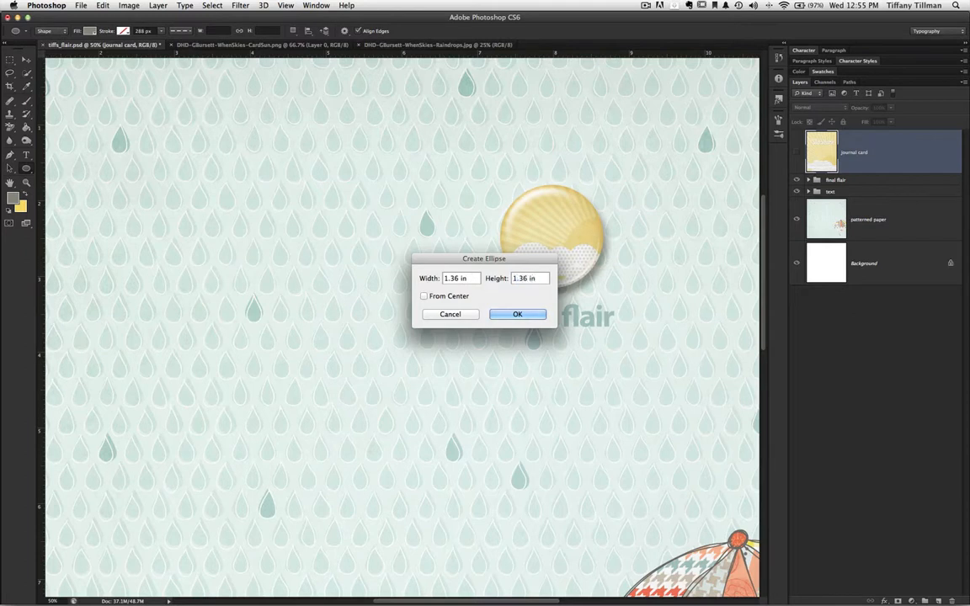
{"action": "mouse_move", "coordinate": [505, 293]}
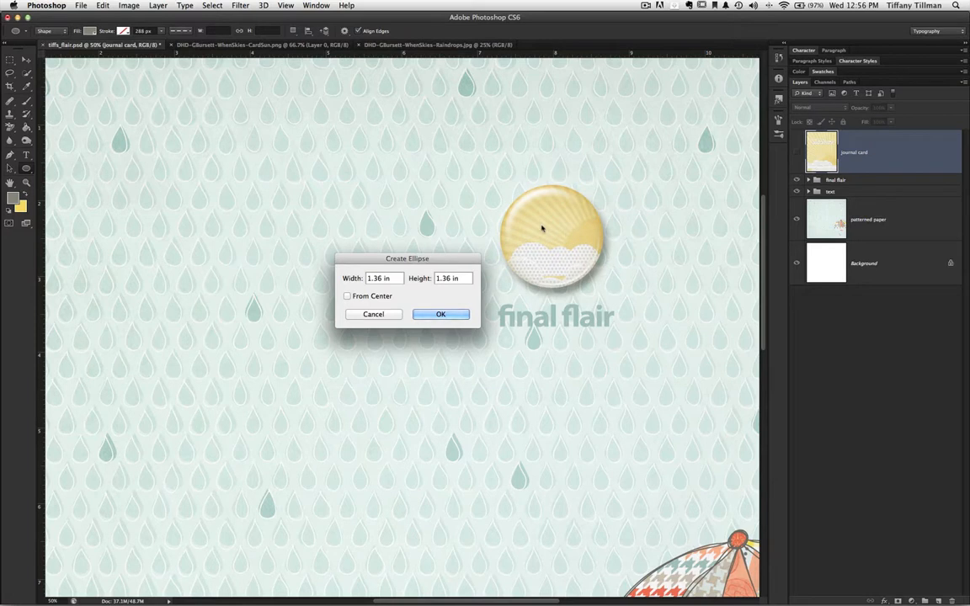
{"action": "mouse_move", "coordinate": [558, 250]}
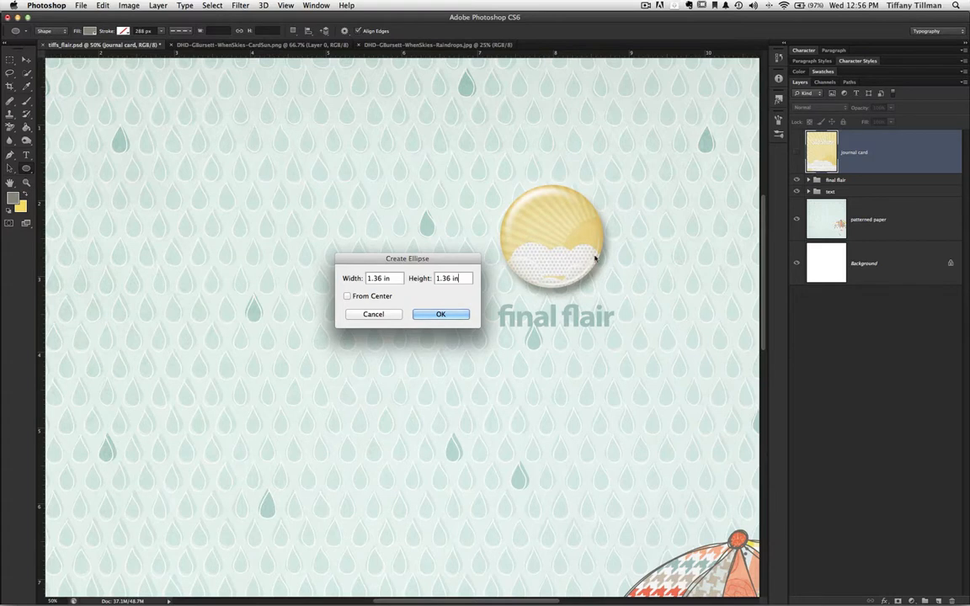
{"action": "left_click", "coordinate": [441, 315]}
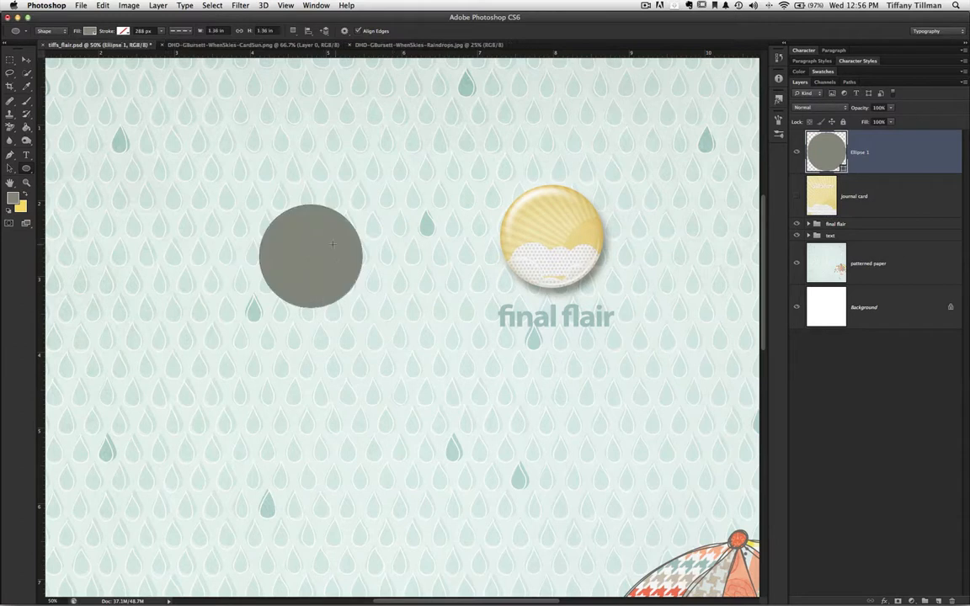
Move the gray circle to the left of the finished flair button
{"action": "left_click", "coordinate": [11, 60]}
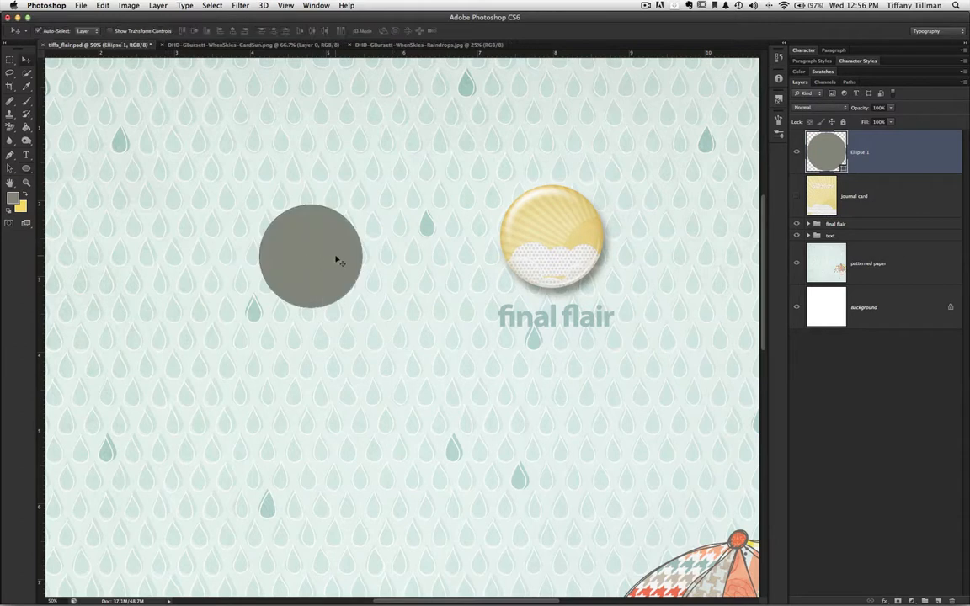
{"action": "left_click_drag", "start_coordinate": [310, 256], "coordinate": [355, 235]}
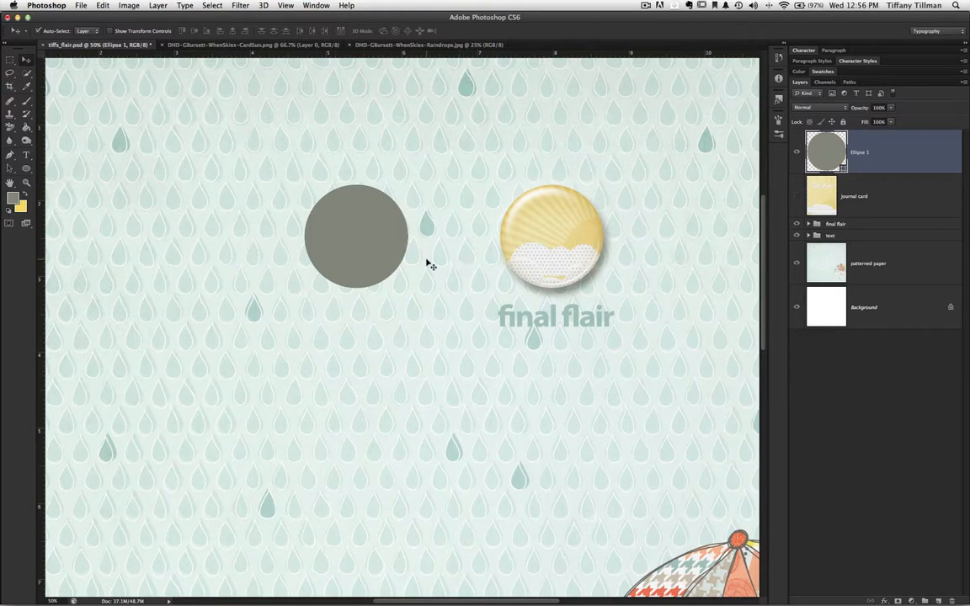
{"action": "left_click", "coordinate": [869, 262]}
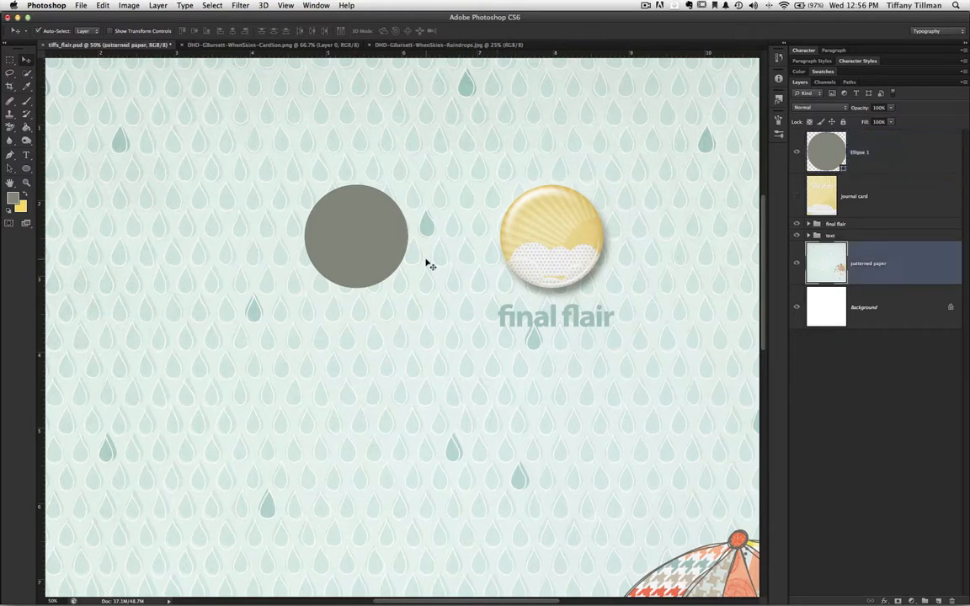
Reveal the journal card layer and drag it over the circle as a clipping mask
{"action": "left_click", "coordinate": [795, 199]}
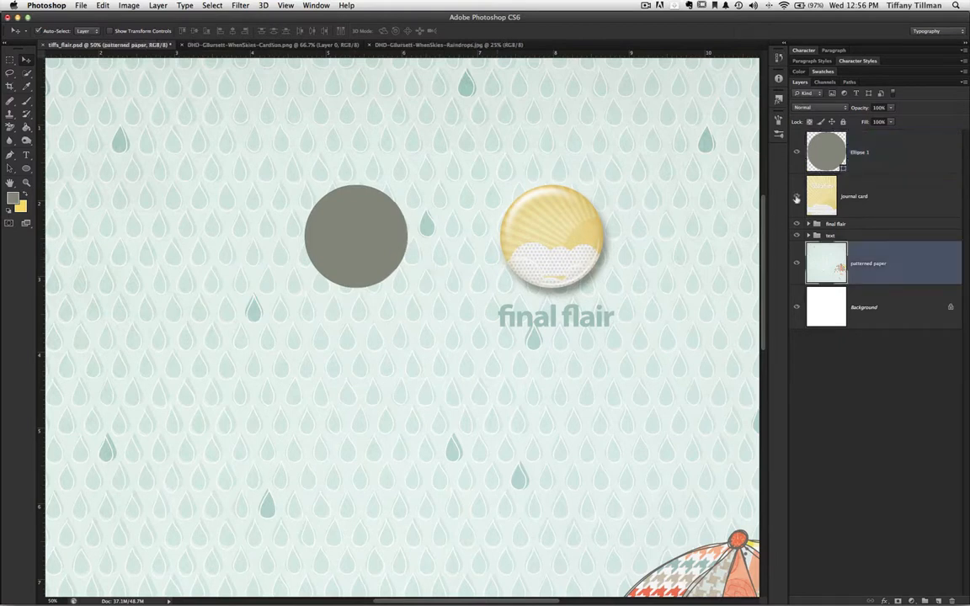
{"action": "left_click", "coordinate": [796, 195]}
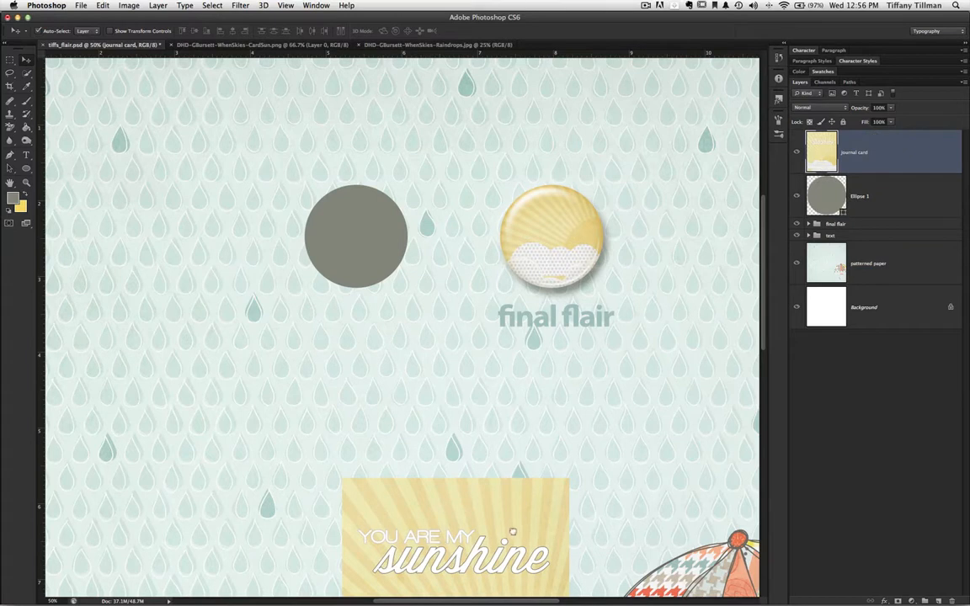
{"action": "mouse_move", "coordinate": [404, 299]}
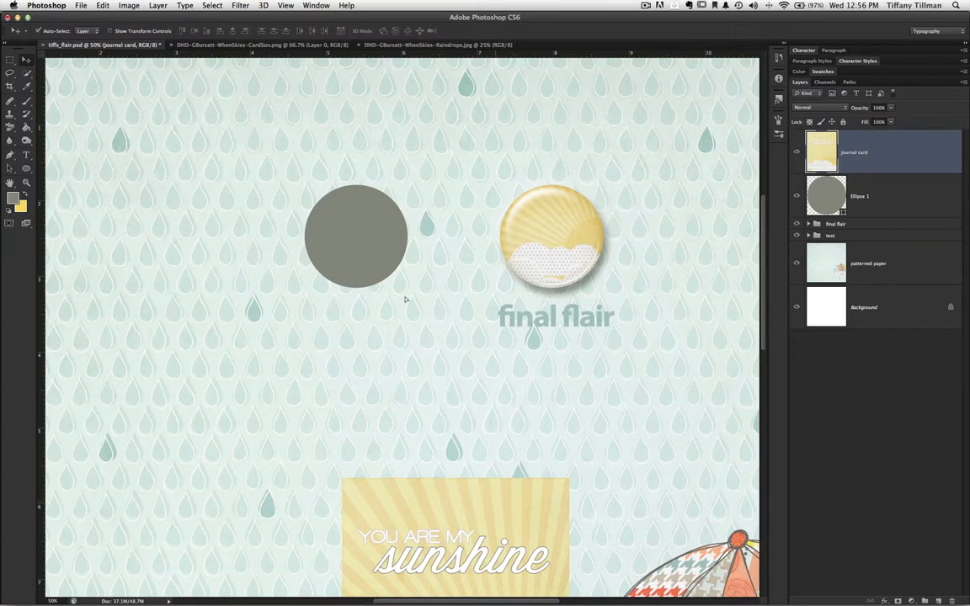
{"action": "left_click_drag", "start_coordinate": [455, 535], "coordinate": [328, 294]}
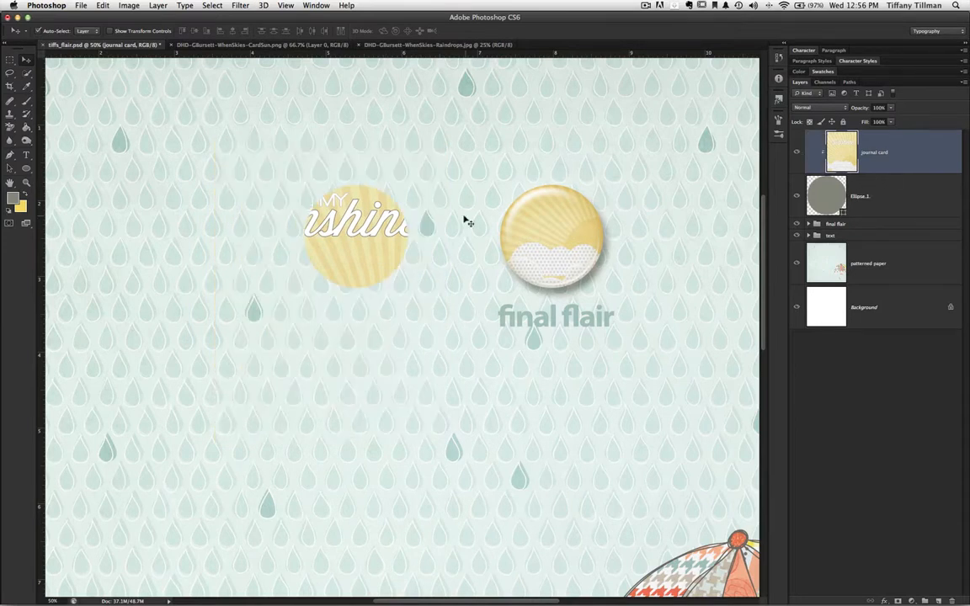
{"action": "mouse_move", "coordinate": [383, 299]}
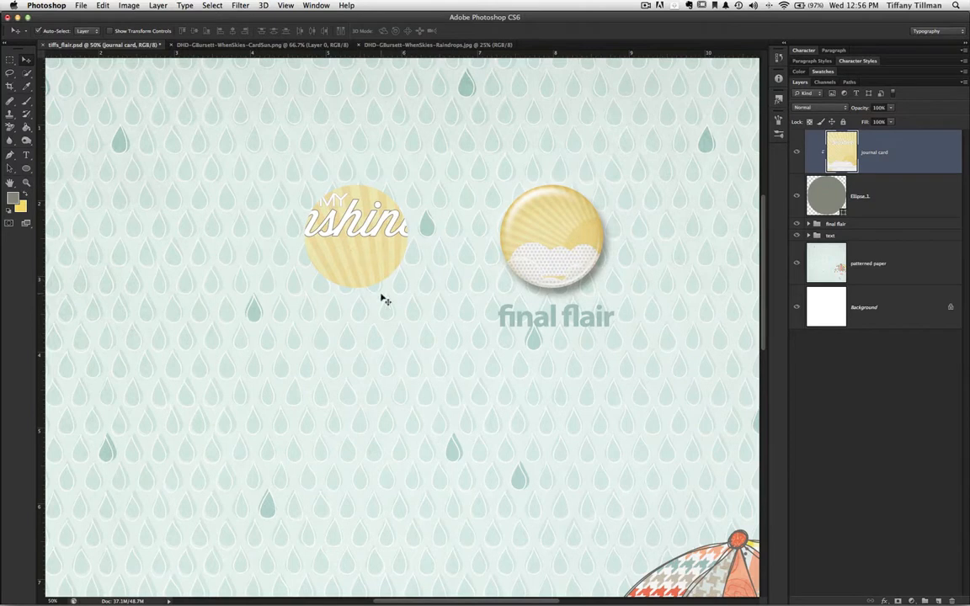
{"action": "mouse_move", "coordinate": [374, 239]}
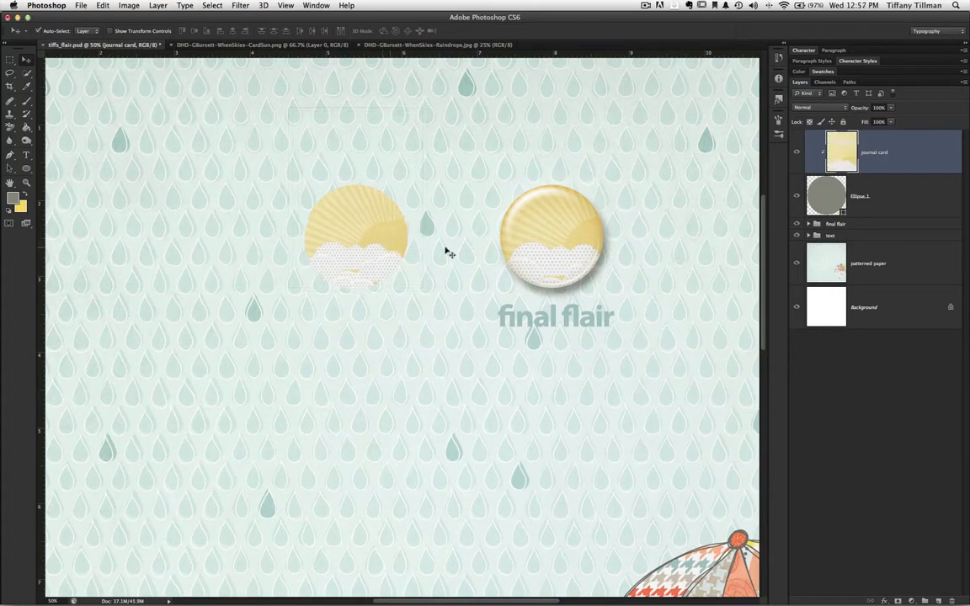
Bring up the Layer Style preset styles list for the Ellipse 1 layer
{"action": "left_click", "coordinate": [876, 195]}
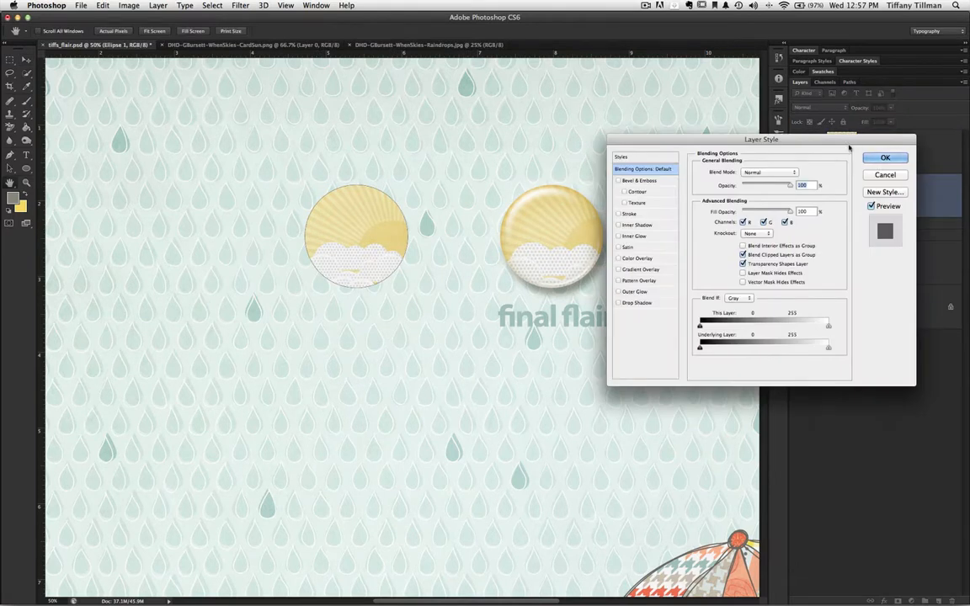
{"action": "left_click_drag", "start_coordinate": [761, 138], "coordinate": [303, 317]}
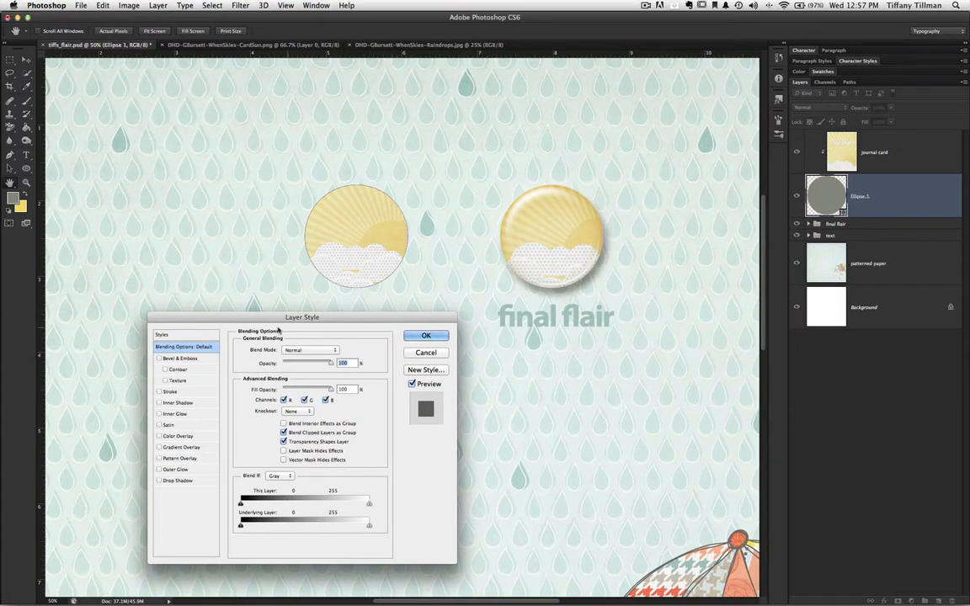
{"action": "mouse_move", "coordinate": [186, 379]}
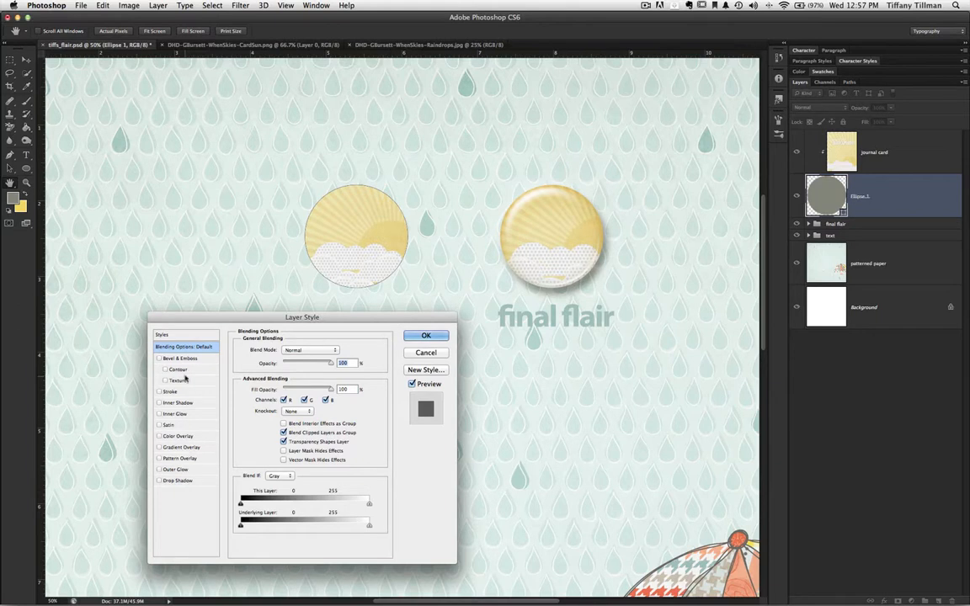
{"action": "mouse_move", "coordinate": [185, 374]}
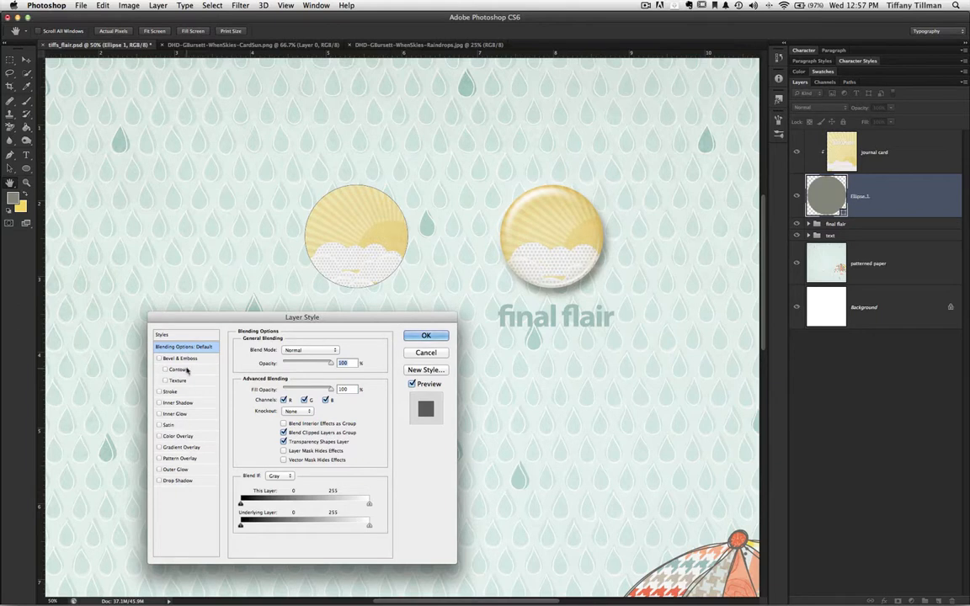
{"action": "mouse_move", "coordinate": [184, 347]}
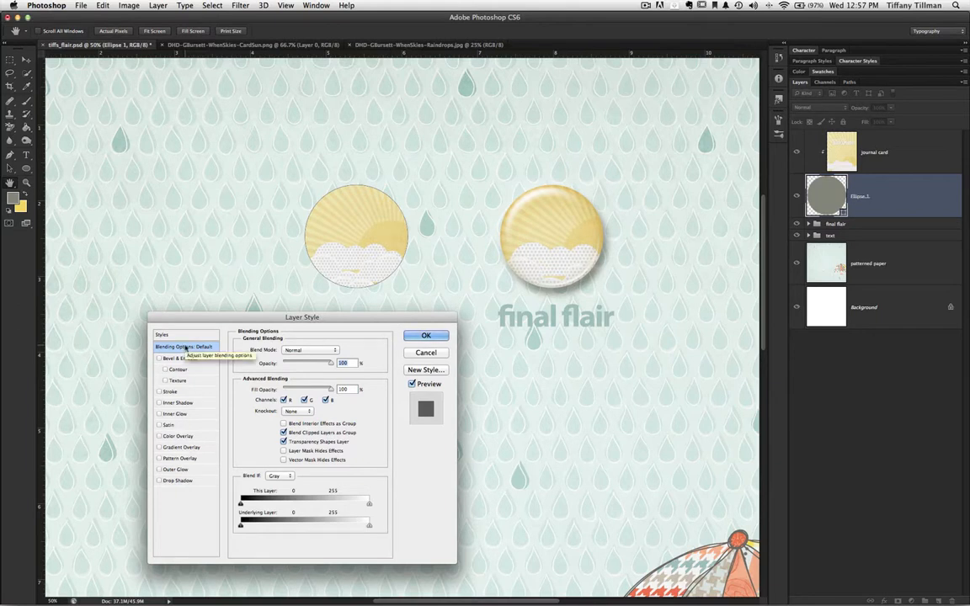
{"action": "left_click", "coordinate": [161, 334]}
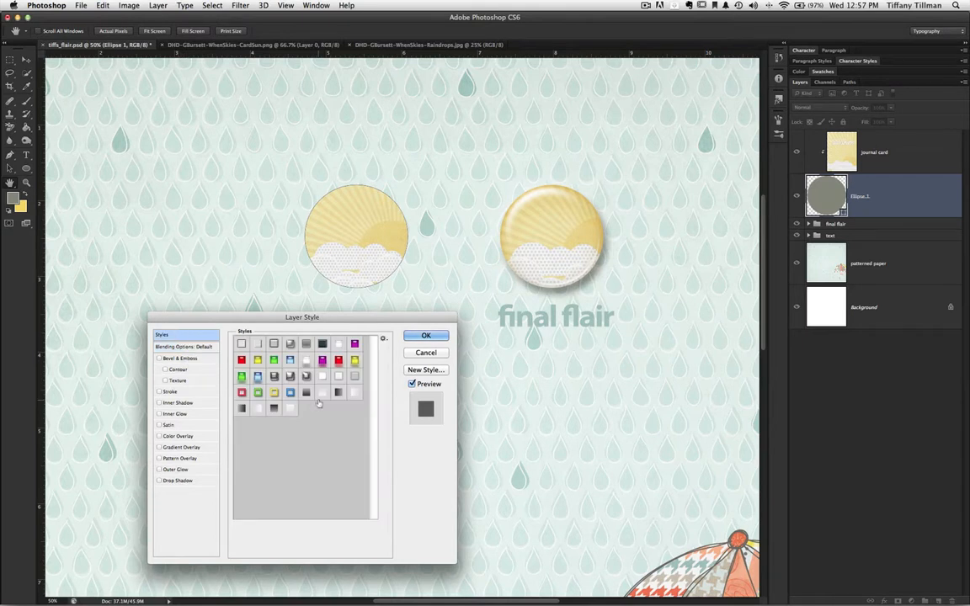
{"action": "mouse_move", "coordinate": [324, 393]}
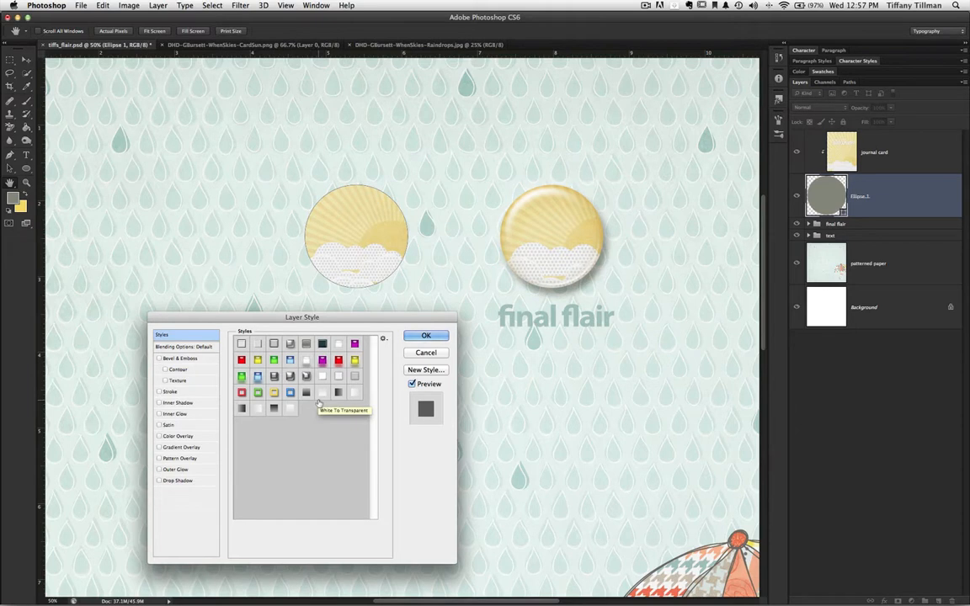
{"action": "mouse_move", "coordinate": [384, 340]}
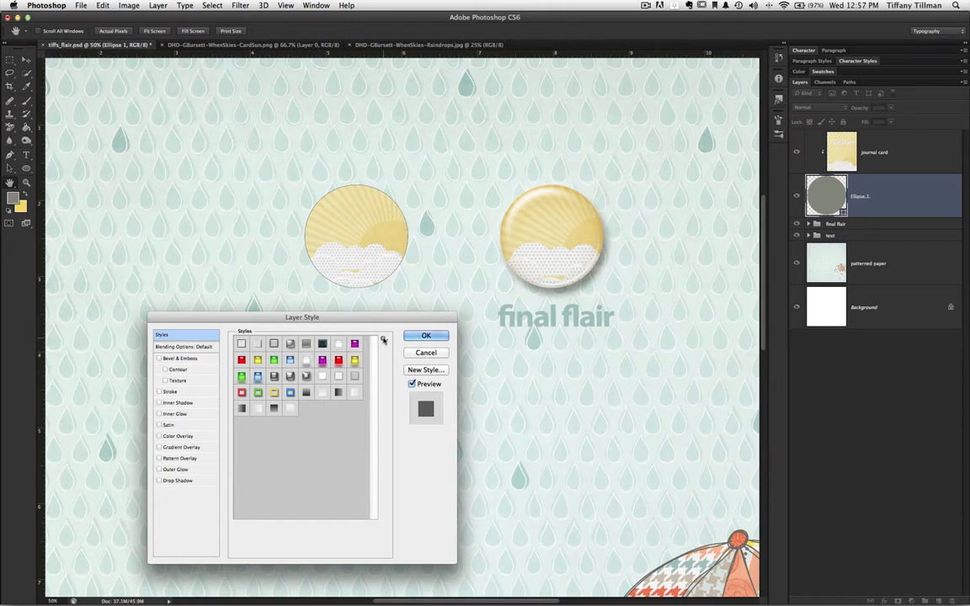
Load more styles and apply the saved glossy flair preset to the left circle
{"action": "left_click", "coordinate": [384, 342]}
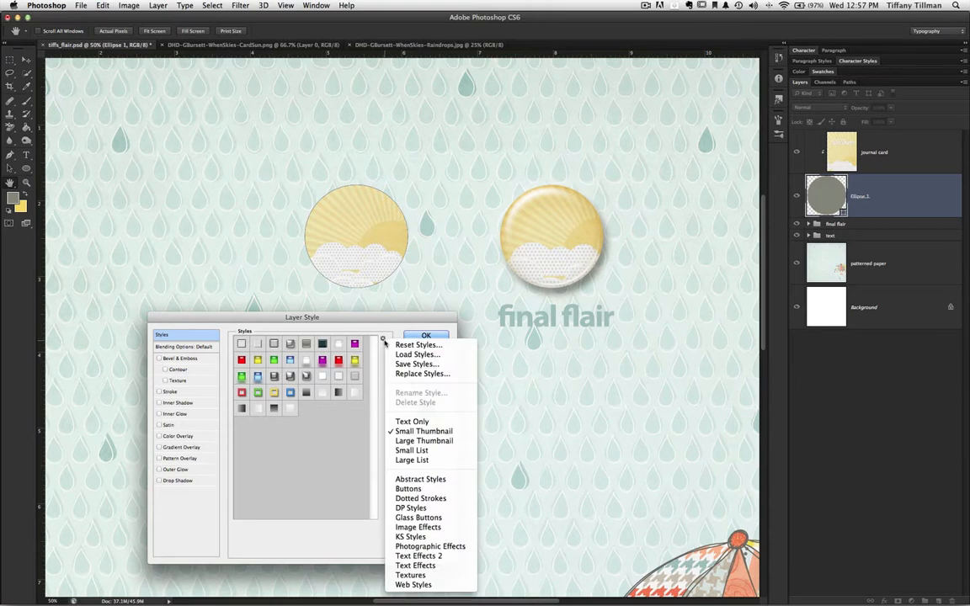
{"action": "mouse_move", "coordinate": [412, 585]}
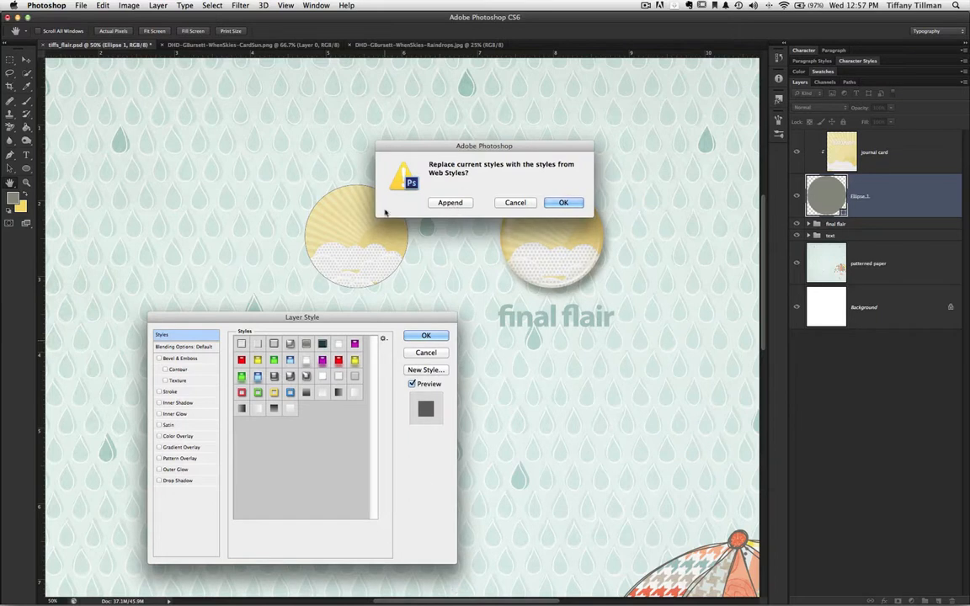
{"action": "mouse_move", "coordinate": [330, 376]}
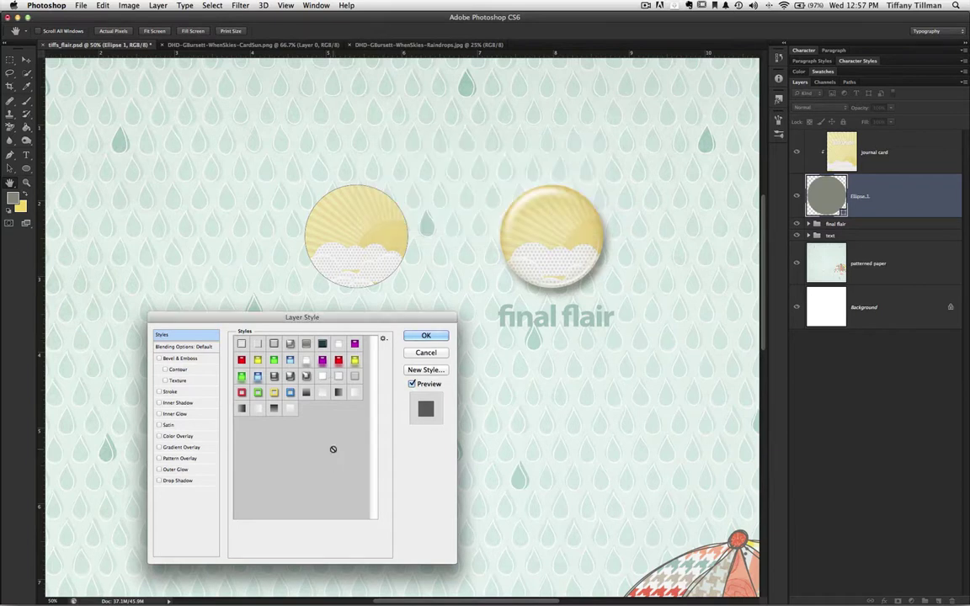
{"action": "mouse_move", "coordinate": [325, 408]}
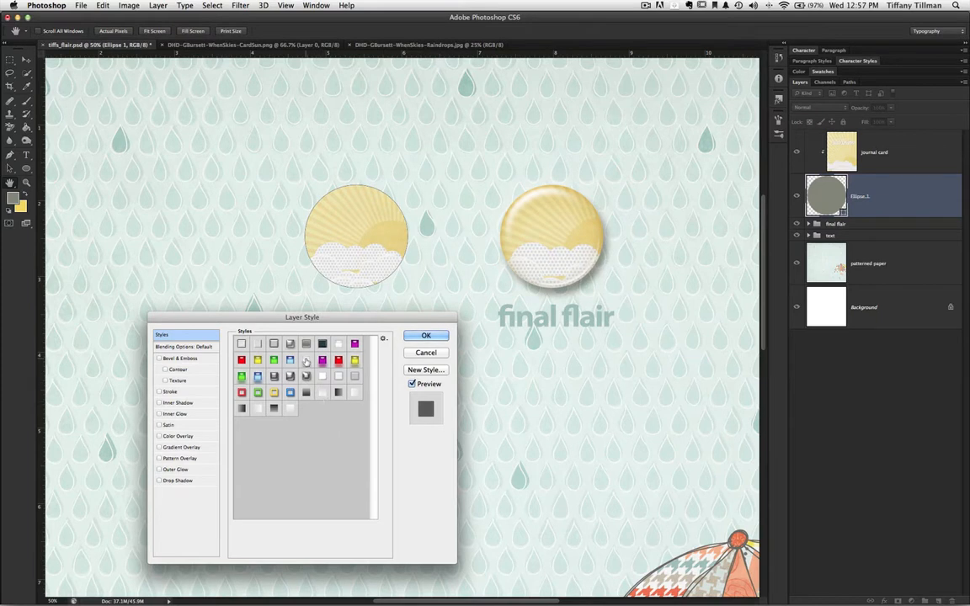
{"action": "mouse_move", "coordinate": [307, 361]}
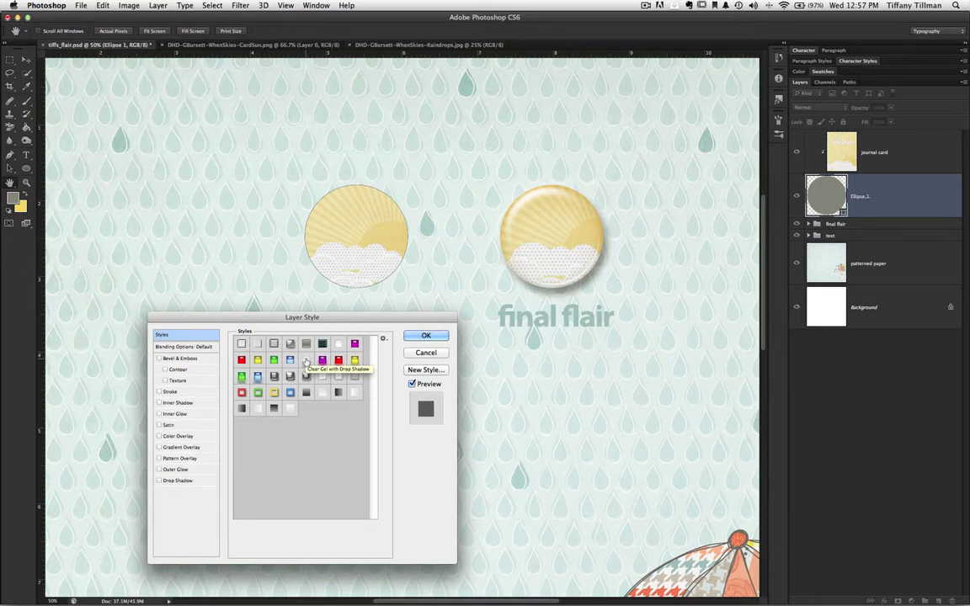
{"action": "left_click", "coordinate": [307, 361]}
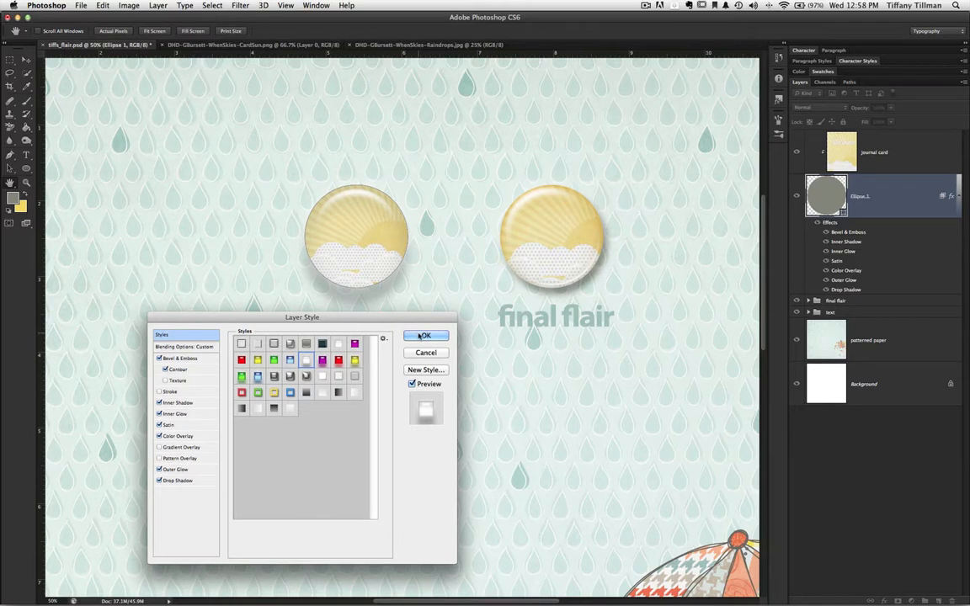
Commit the glossy style with OK and select the patterned paper layer
{"action": "left_click", "coordinate": [424, 335]}
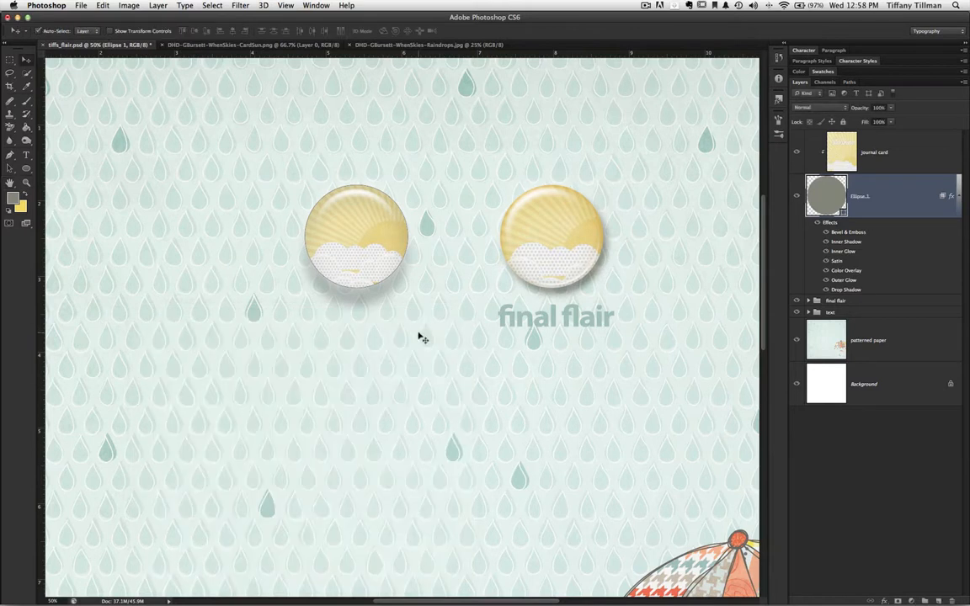
{"action": "left_click", "coordinate": [868, 340]}
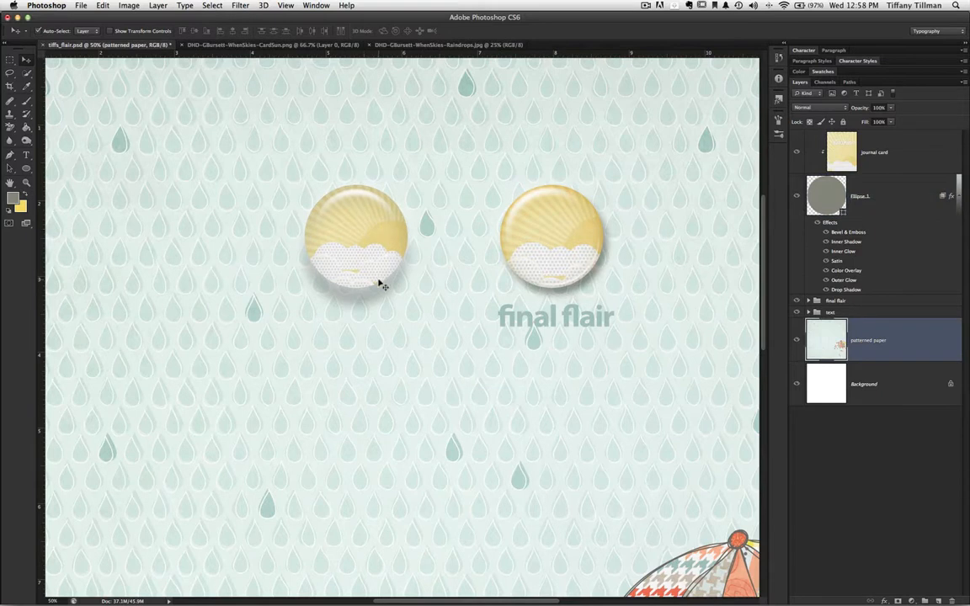
{"action": "mouse_move", "coordinate": [354, 263]}
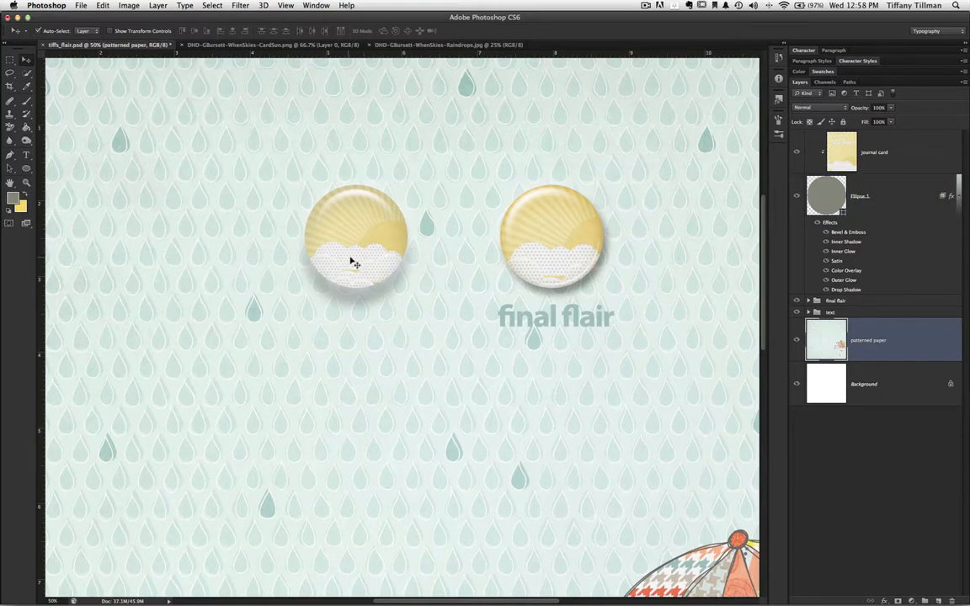
{"action": "mouse_move", "coordinate": [408, 260]}
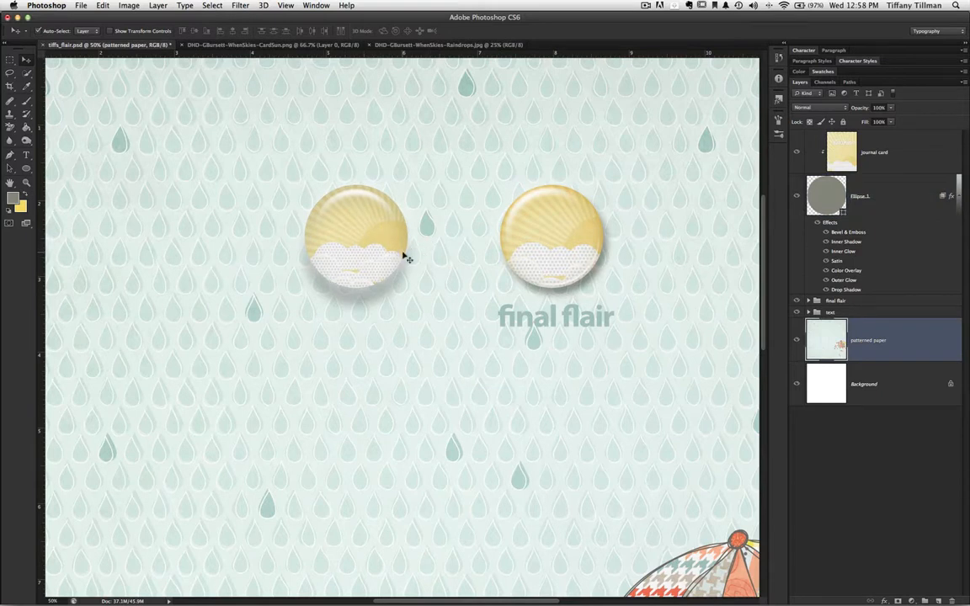
{"action": "mouse_move", "coordinate": [367, 280]}
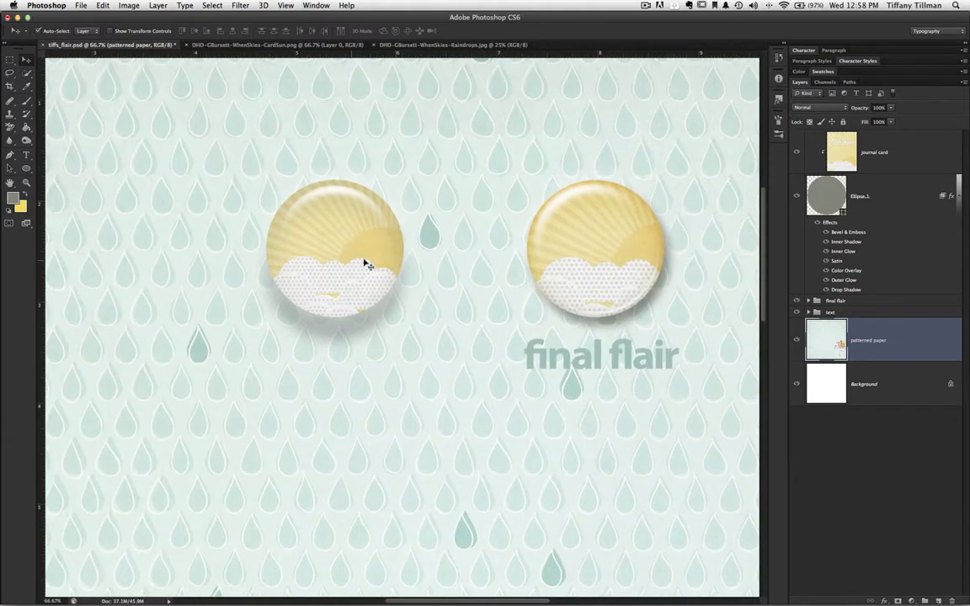
{"action": "mouse_move", "coordinate": [588, 227]}
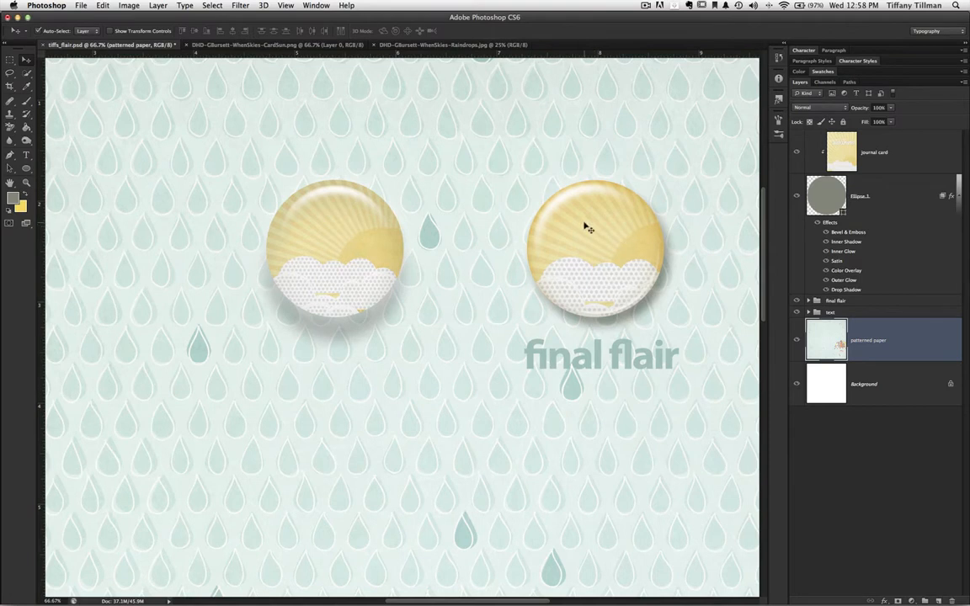
{"action": "mouse_move", "coordinate": [336, 271]}
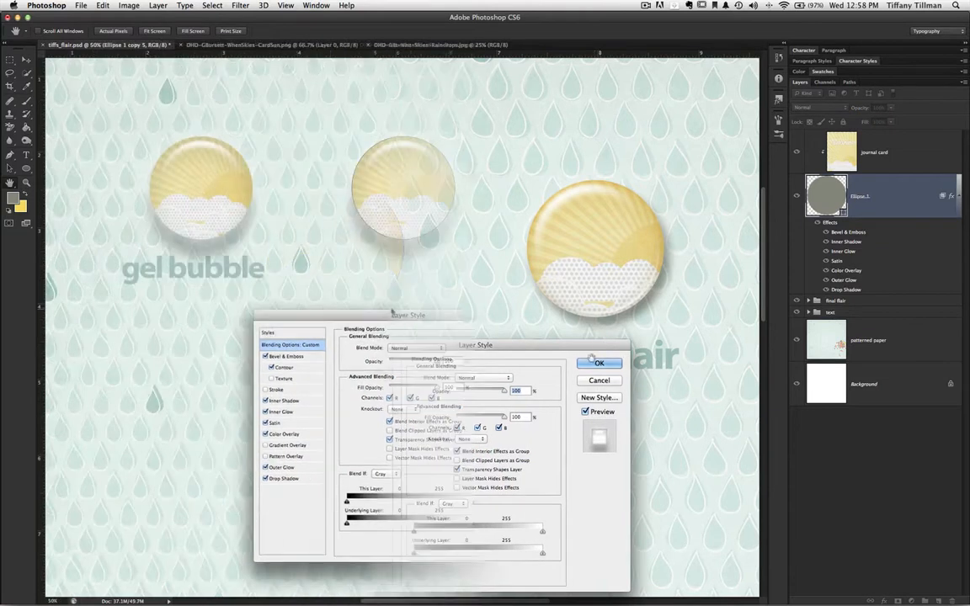
Change the Bevel & Emboss shading angle on Ellipse 1 copy 1 to reposition the gloss
{"action": "left_click", "coordinate": [287, 357]}
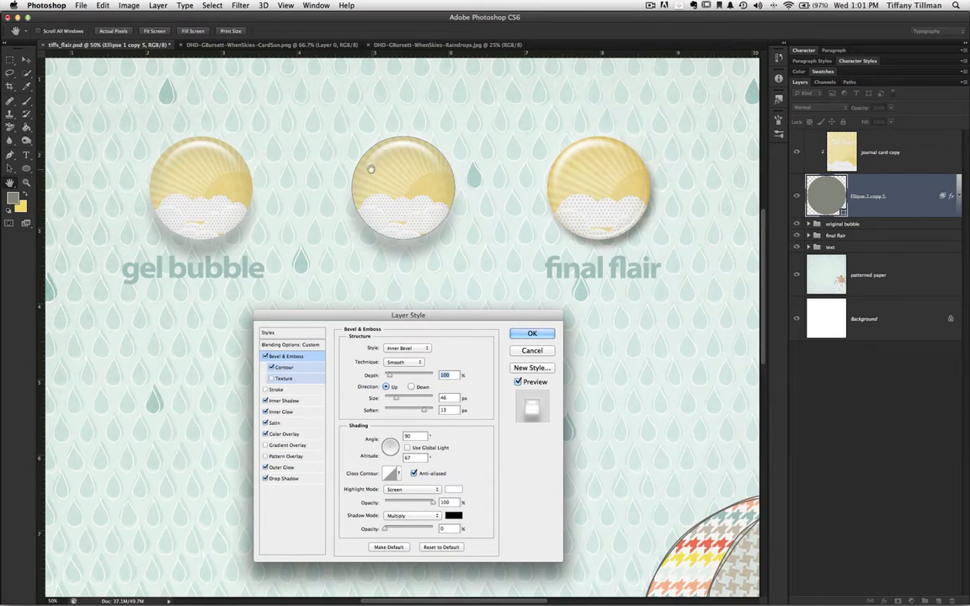
{"action": "mouse_move", "coordinate": [404, 132]}
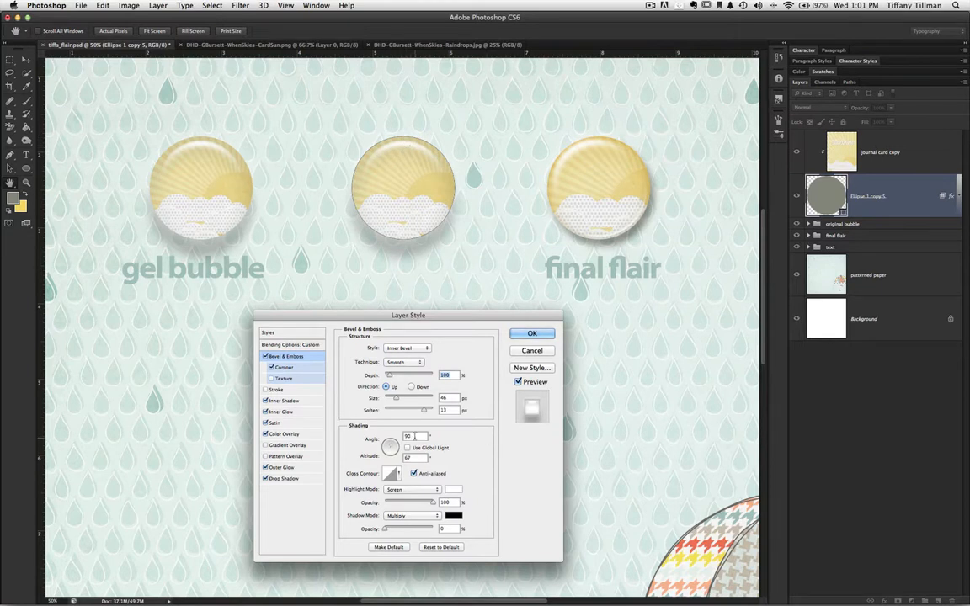
{"action": "left_click", "coordinate": [407, 436]}
{"action": "type", "text": "120"}
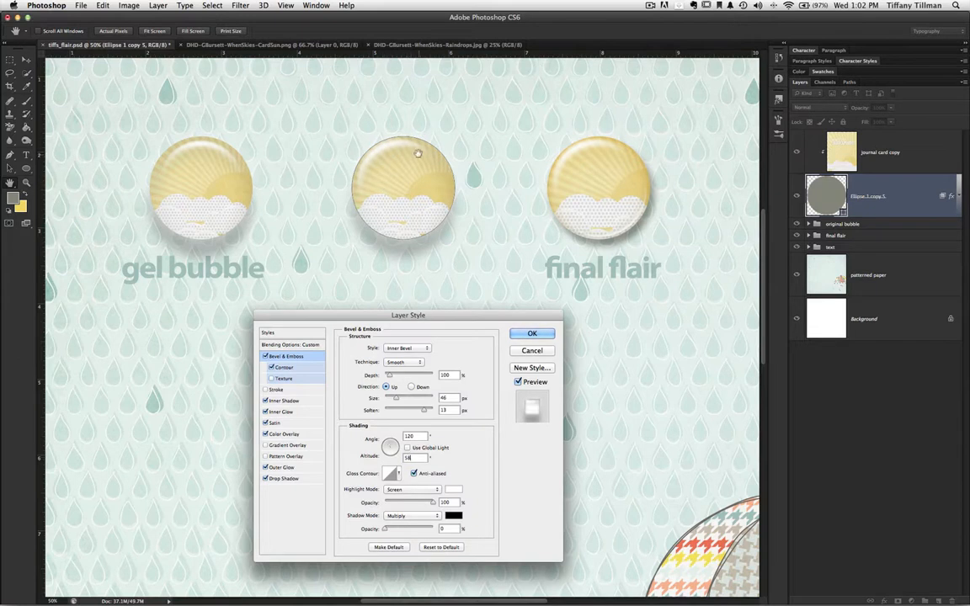
{"action": "mouse_move", "coordinate": [400, 428]}
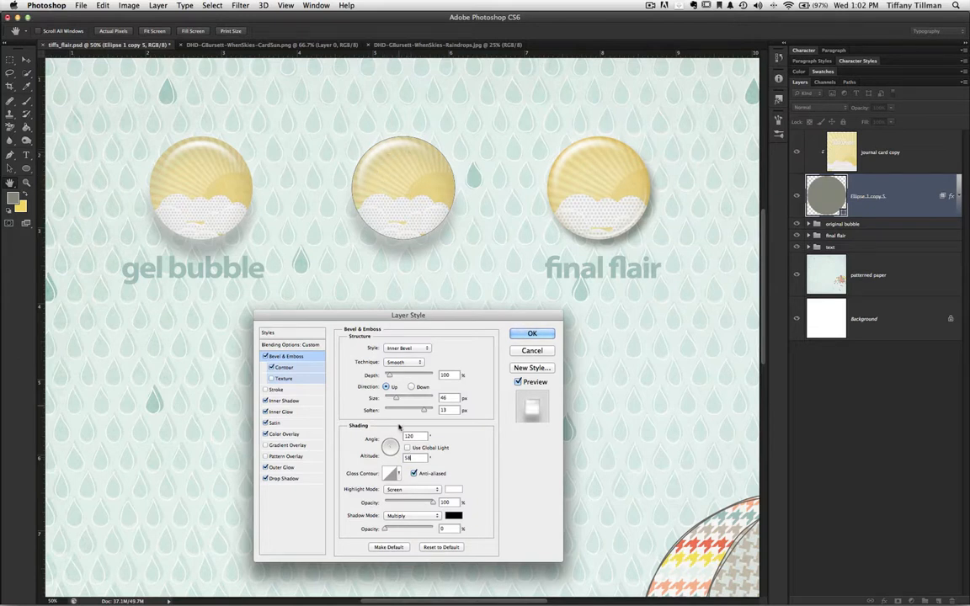
{"action": "left_click", "coordinate": [411, 458]}
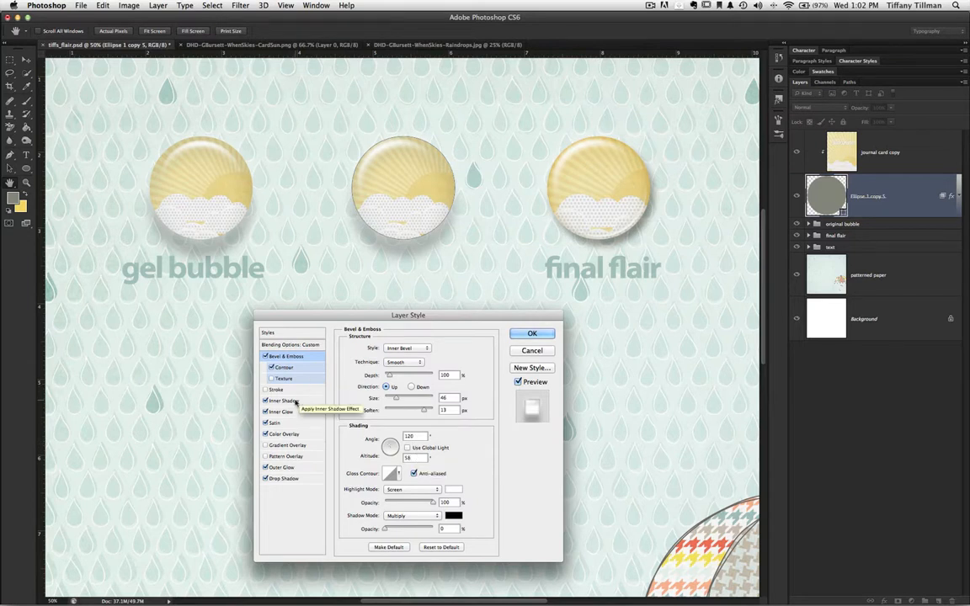
Enable Inner Shadow and give it a warm golden colour instead of gray
{"action": "left_click", "coordinate": [285, 401]}
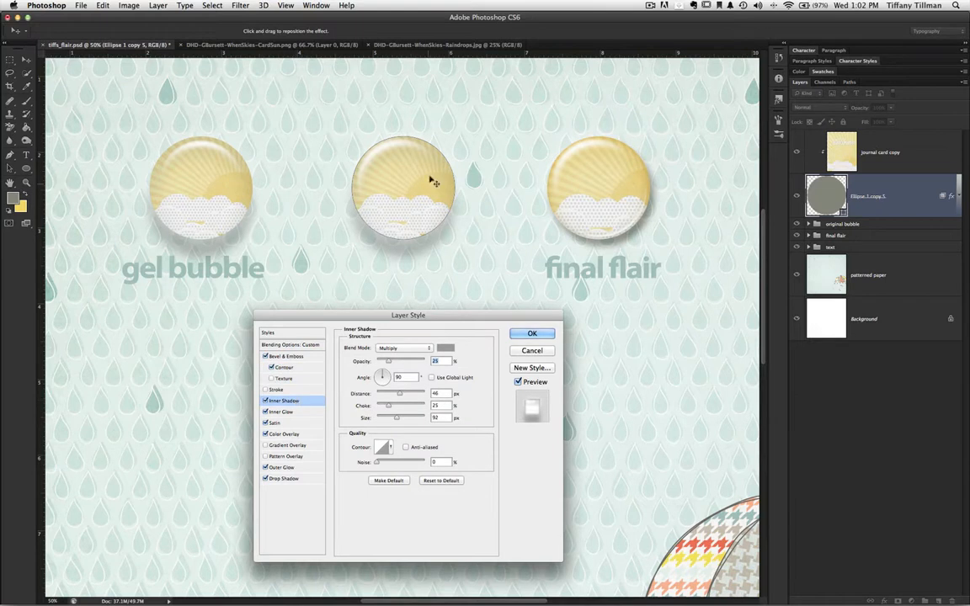
{"action": "mouse_move", "coordinate": [396, 209]}
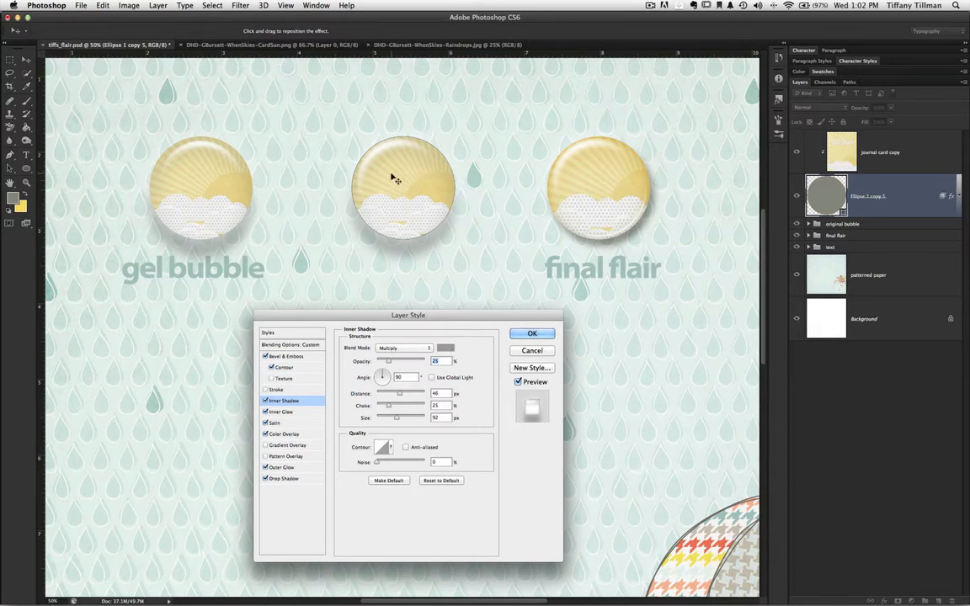
{"action": "mouse_move", "coordinate": [384, 202]}
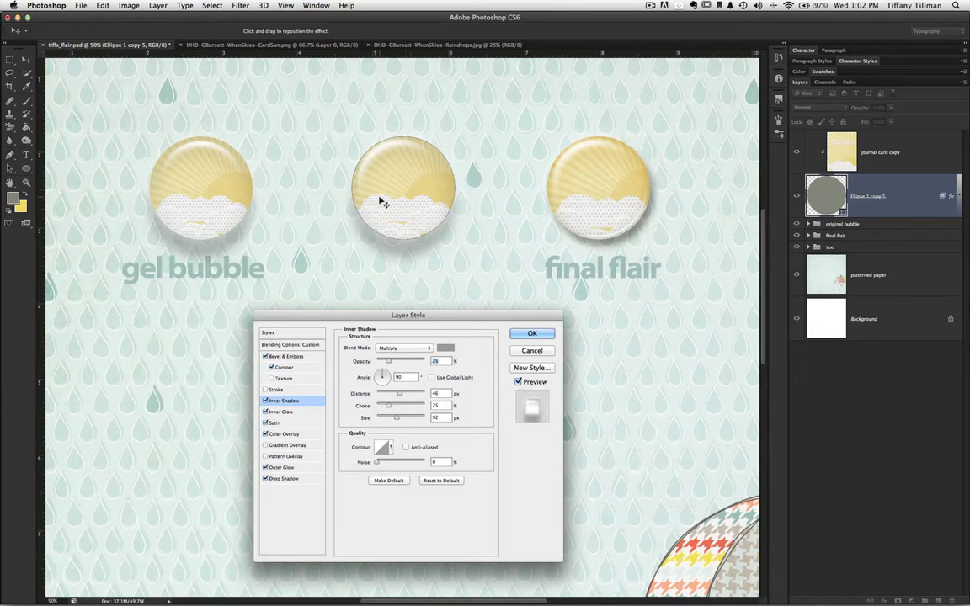
{"action": "mouse_move", "coordinate": [404, 206]}
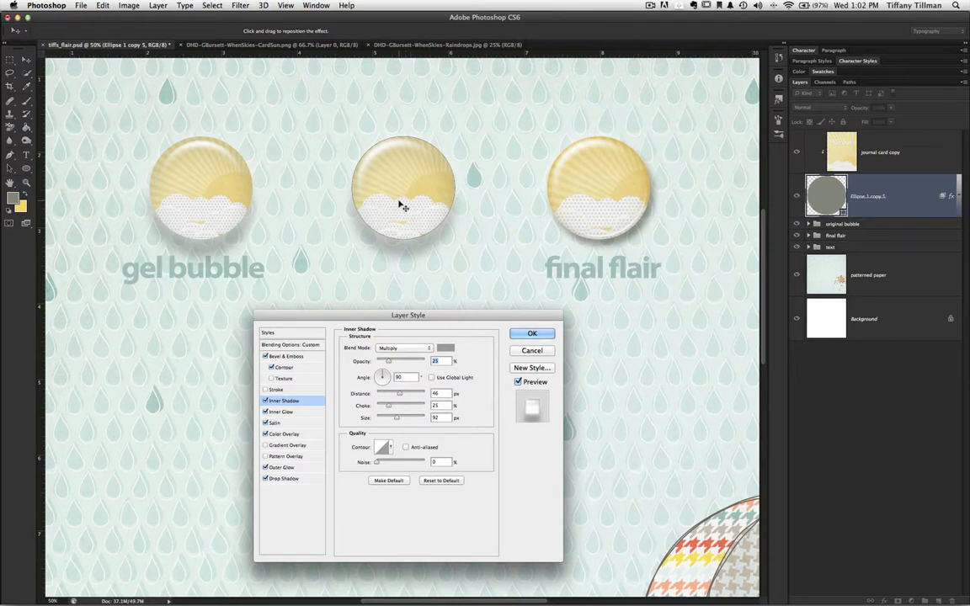
{"action": "mouse_move", "coordinate": [424, 225]}
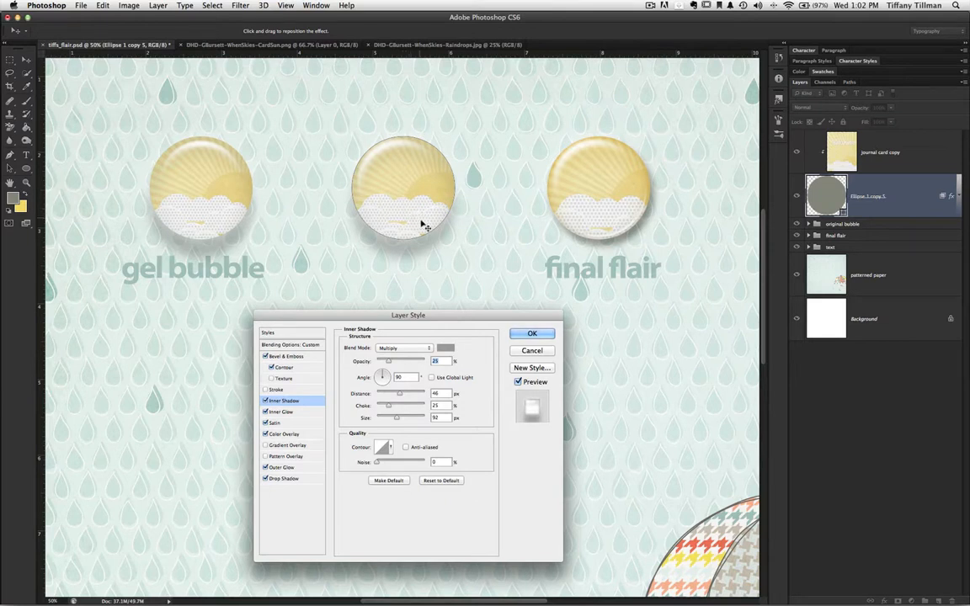
{"action": "mouse_move", "coordinate": [630, 167]}
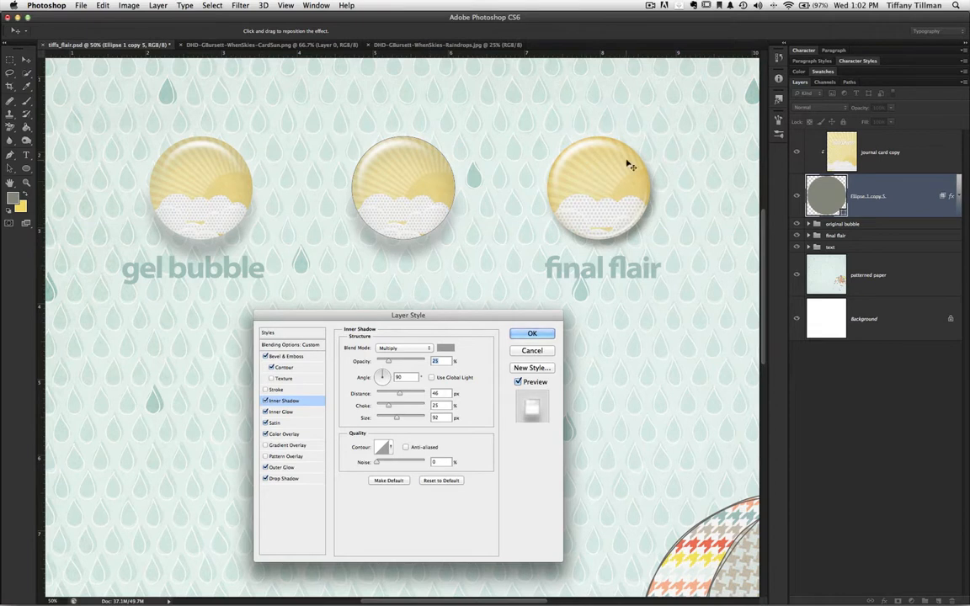
{"action": "mouse_move", "coordinate": [609, 206]}
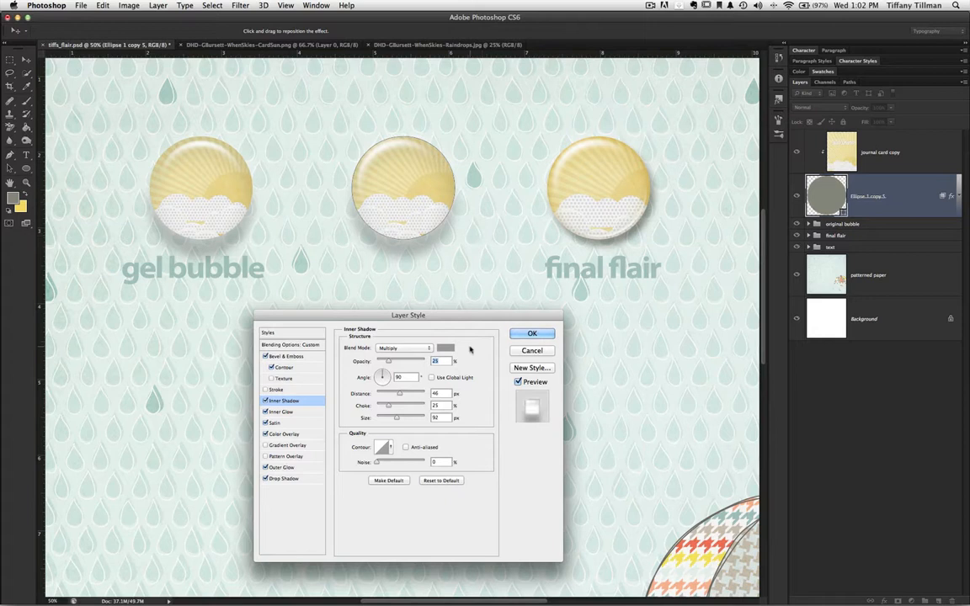
{"action": "mouse_move", "coordinate": [434, 192]}
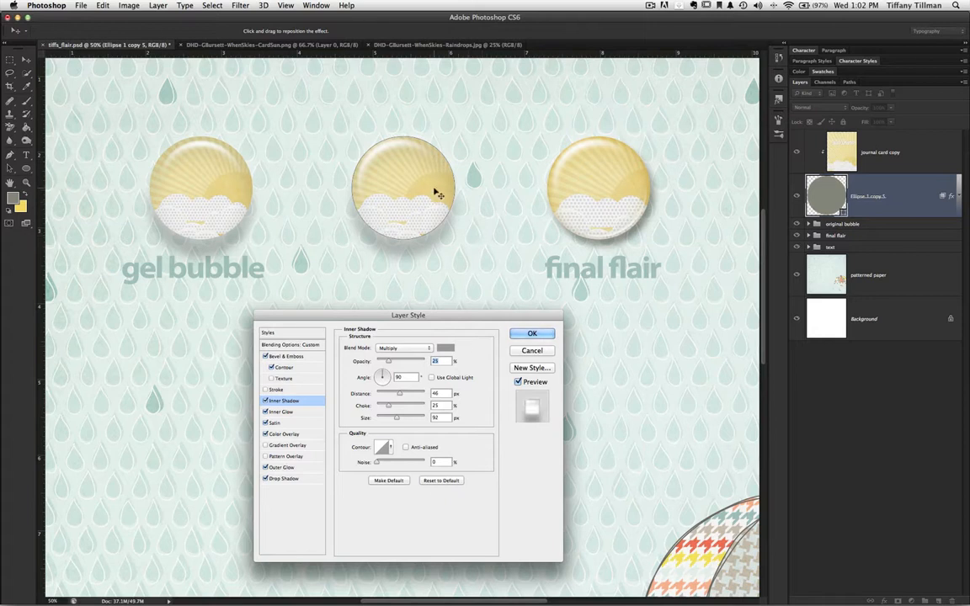
{"action": "mouse_move", "coordinate": [438, 195]}
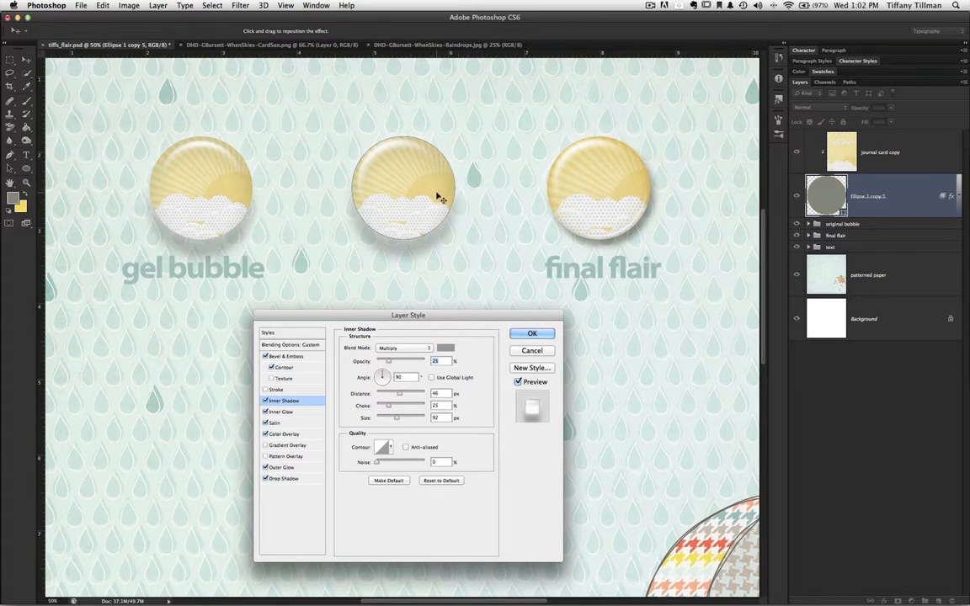
{"action": "left_click", "coordinate": [446, 347]}
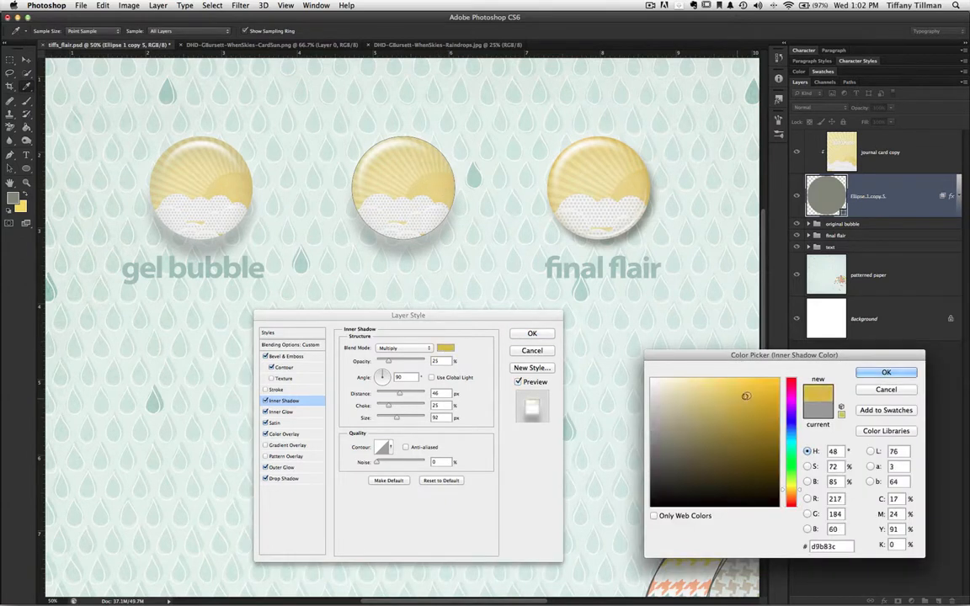
{"action": "left_click", "coordinate": [747, 394]}
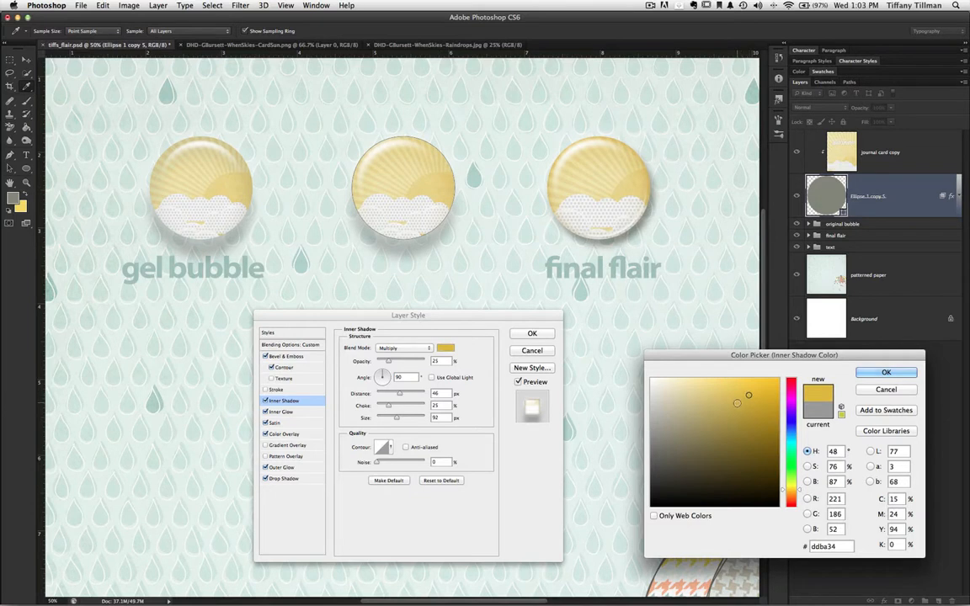
{"action": "left_click", "coordinate": [763, 394]}
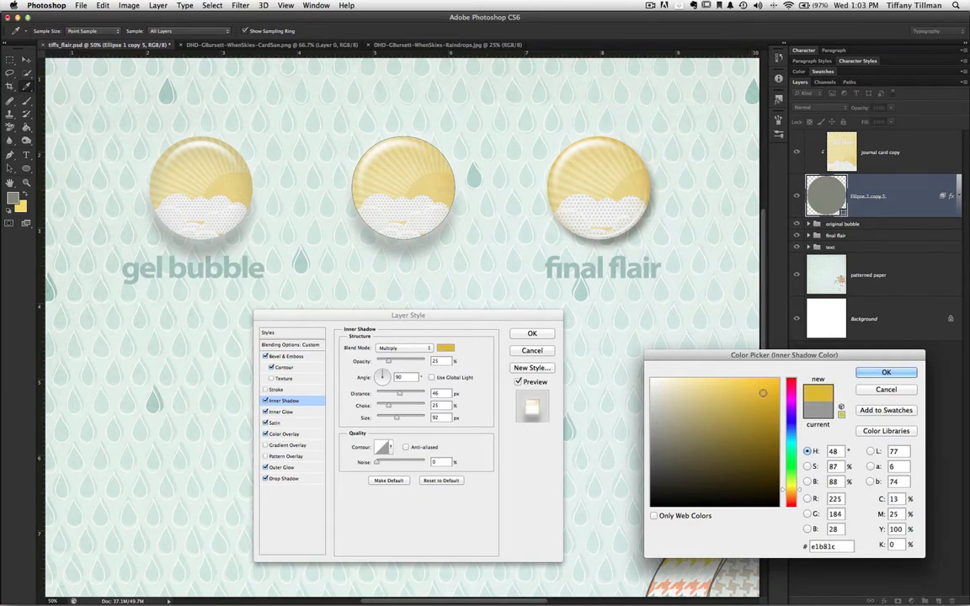
{"action": "left_click", "coordinate": [886, 372]}
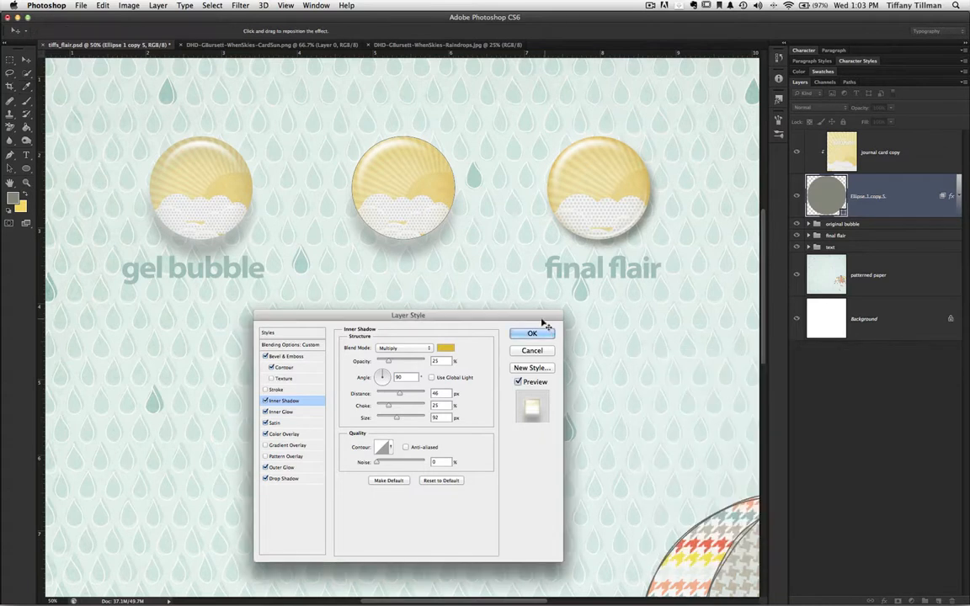
{"action": "mouse_move", "coordinate": [468, 329]}
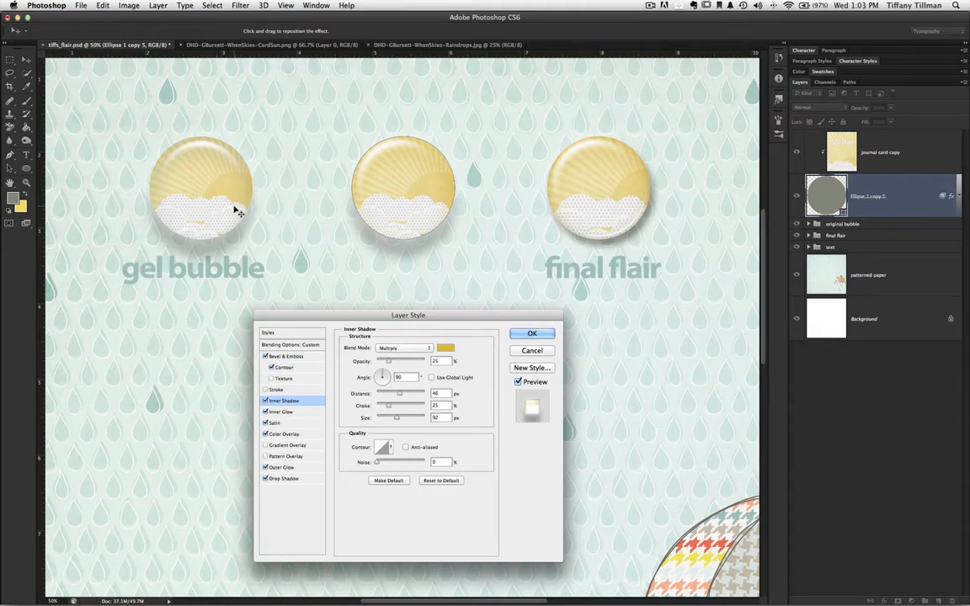
{"action": "mouse_move", "coordinate": [310, 418]}
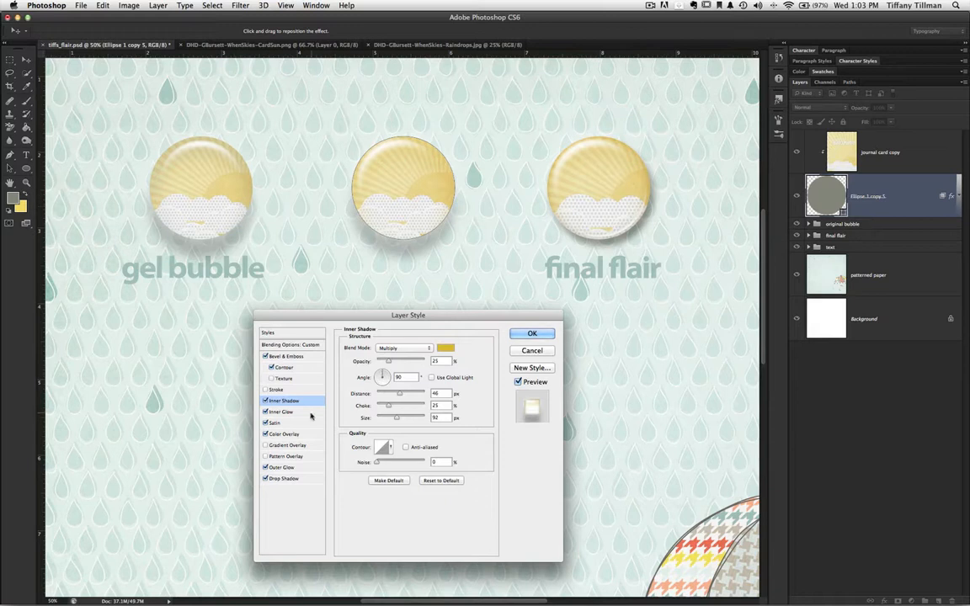
Review the Satin effect, then show the Outer Glow settings
{"action": "left_click", "coordinate": [276, 422]}
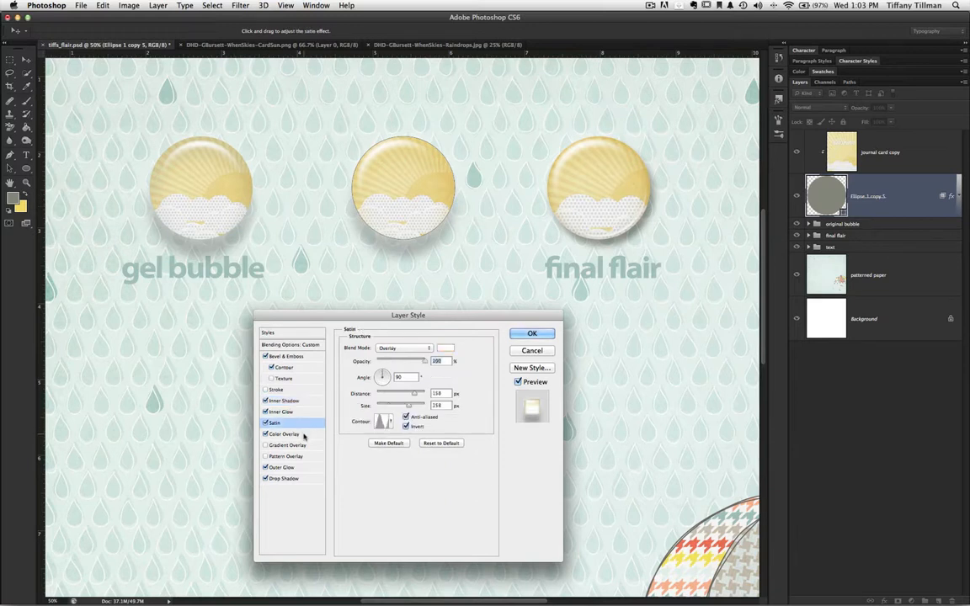
{"action": "left_click", "coordinate": [283, 468]}
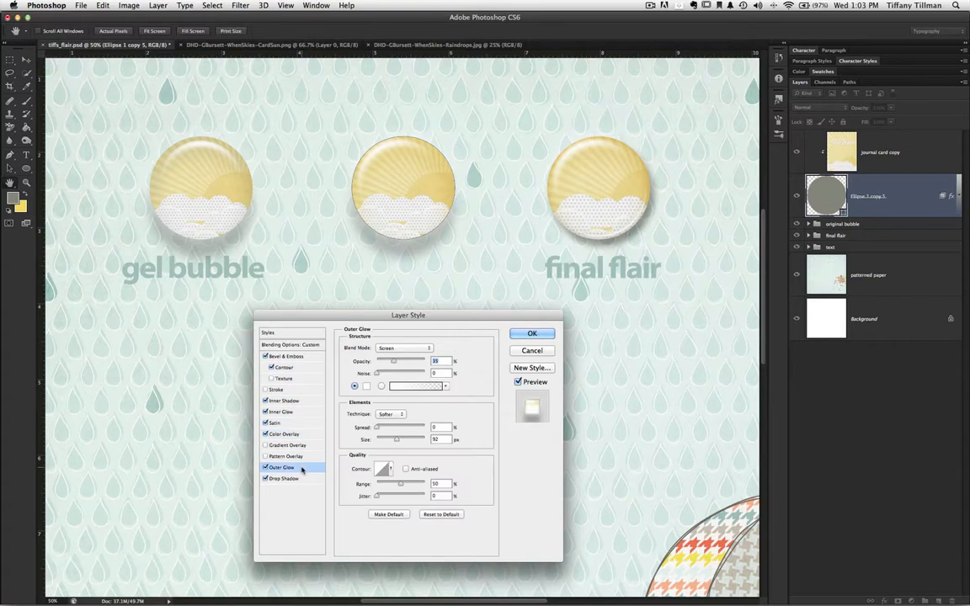
{"action": "mouse_move", "coordinate": [283, 468]}
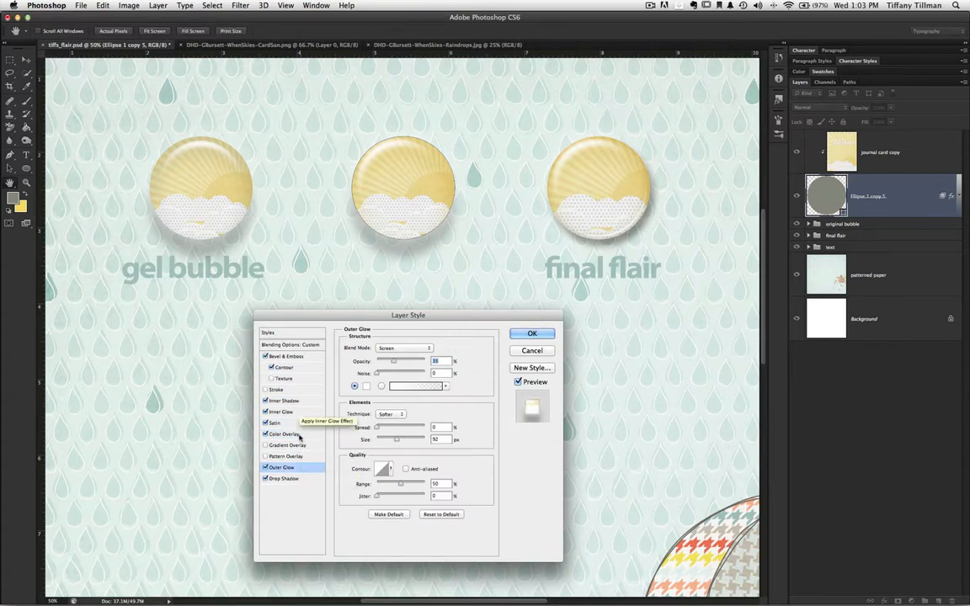
{"action": "mouse_move", "coordinate": [300, 455]}
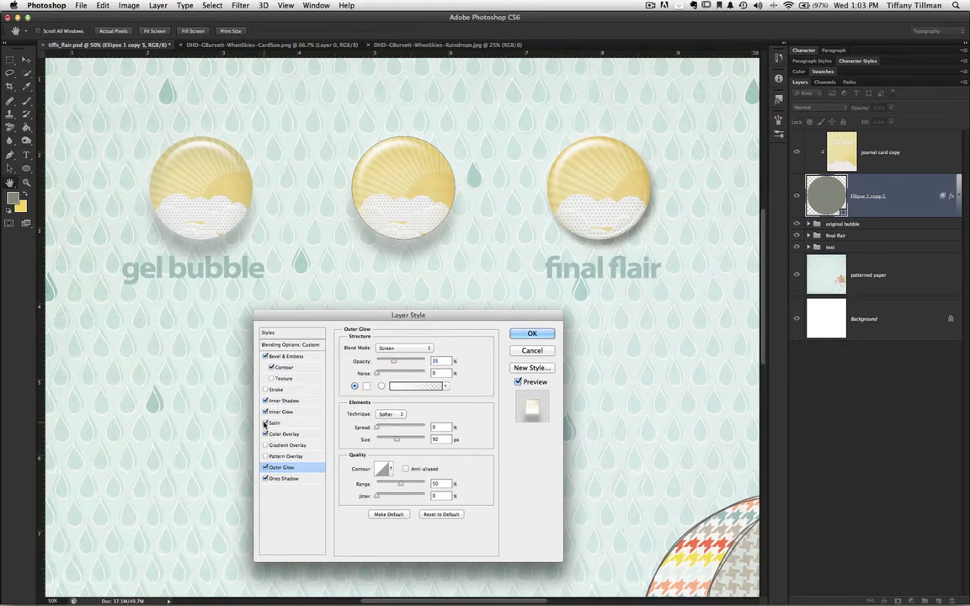
Set the Drop Shadow to Linear Burn with a dark brown shadow colour
{"action": "left_click", "coordinate": [283, 478]}
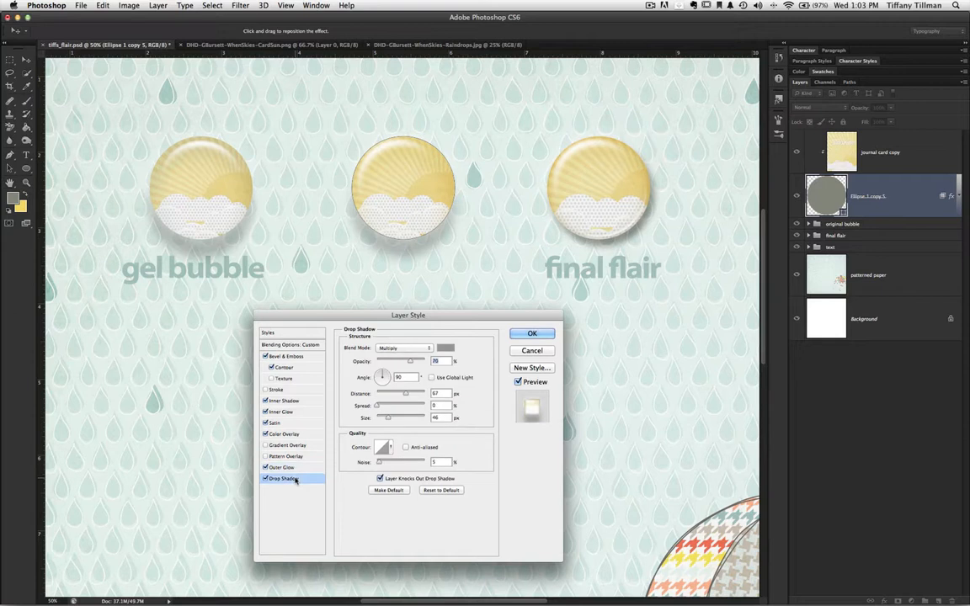
{"action": "mouse_move", "coordinate": [447, 260]}
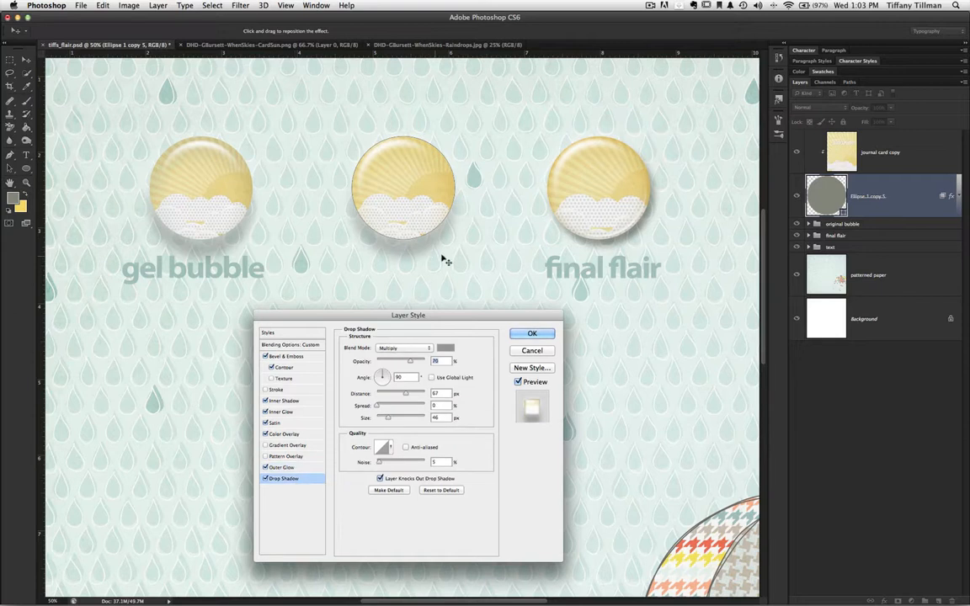
{"action": "mouse_move", "coordinate": [421, 269]}
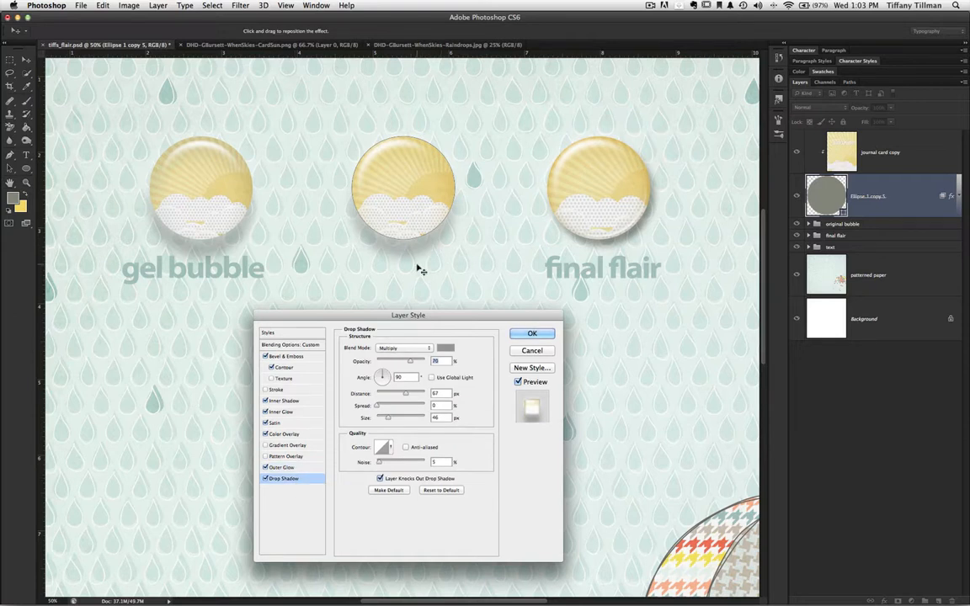
{"action": "mouse_move", "coordinate": [444, 257]}
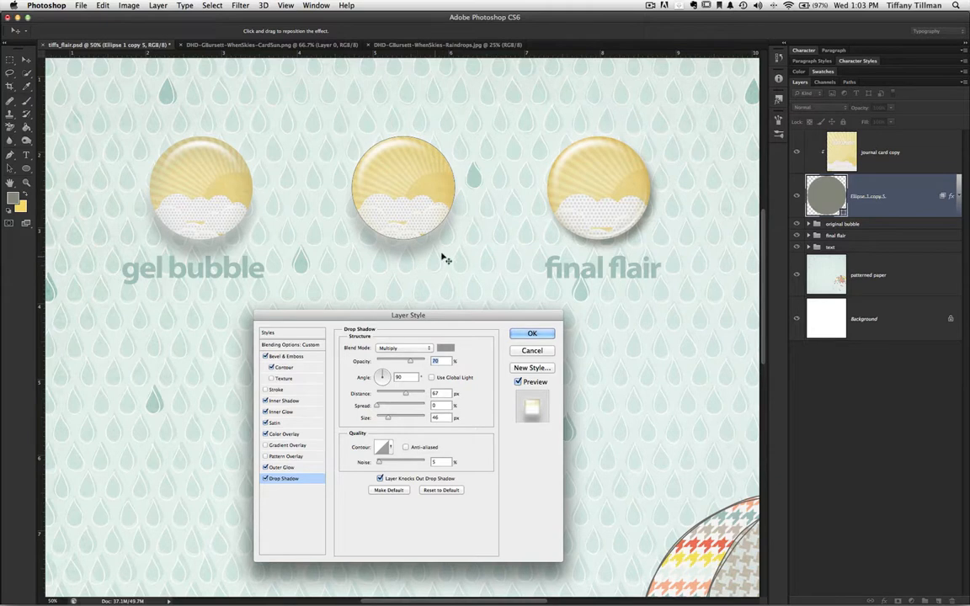
{"action": "mouse_move", "coordinate": [447, 256]}
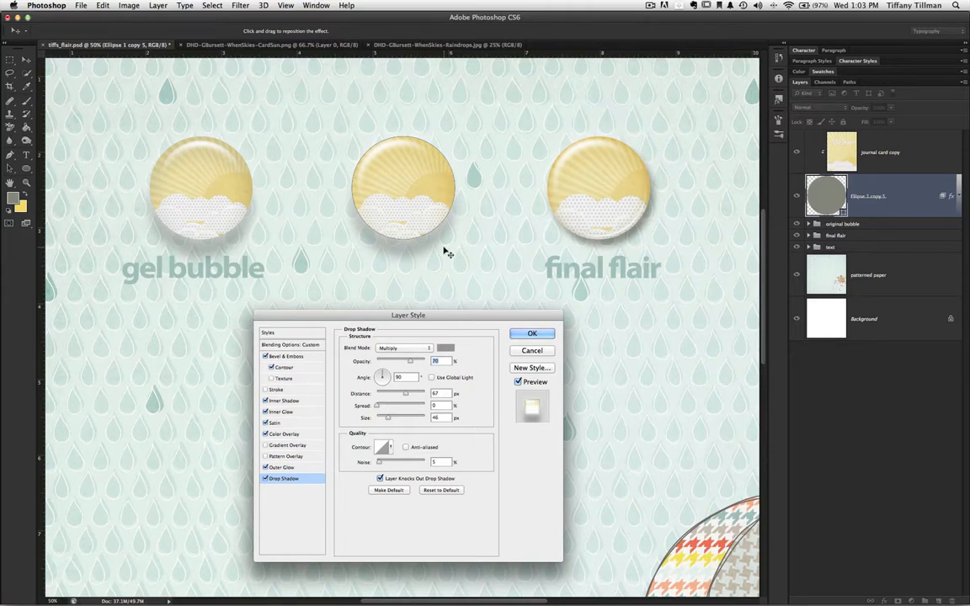
{"action": "mouse_move", "coordinate": [429, 260]}
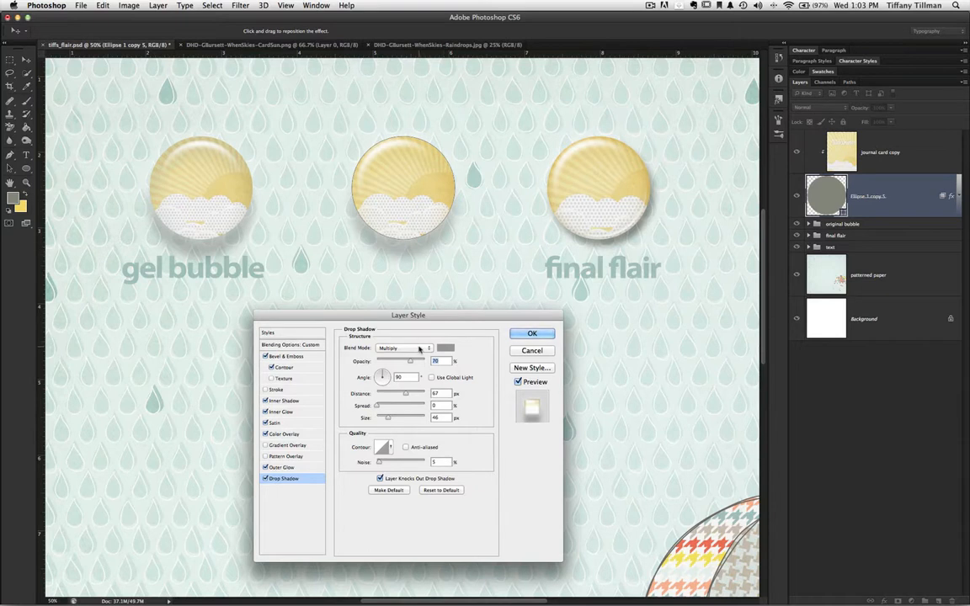
{"action": "left_click", "coordinate": [407, 347]}
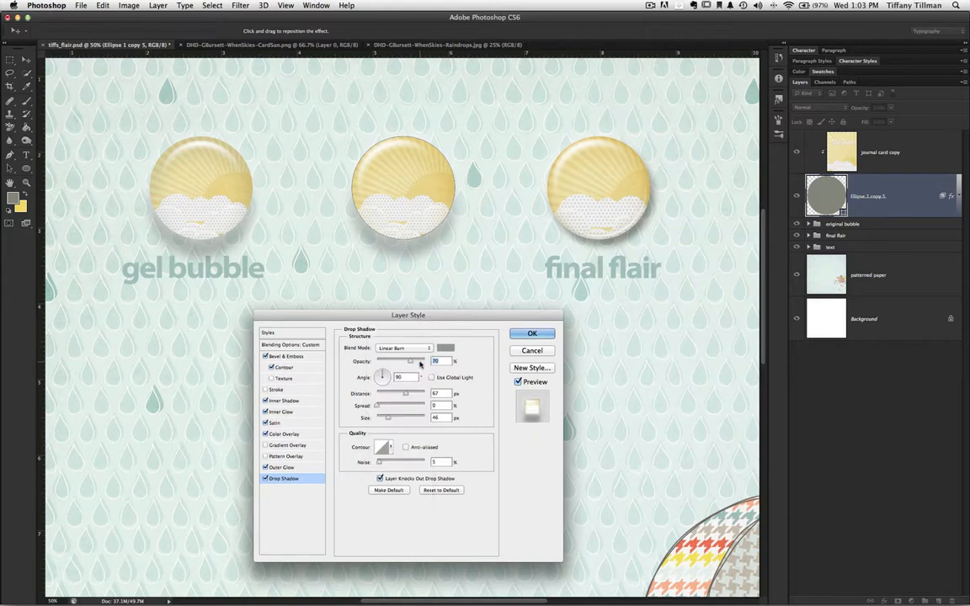
{"action": "mouse_move", "coordinate": [419, 363]}
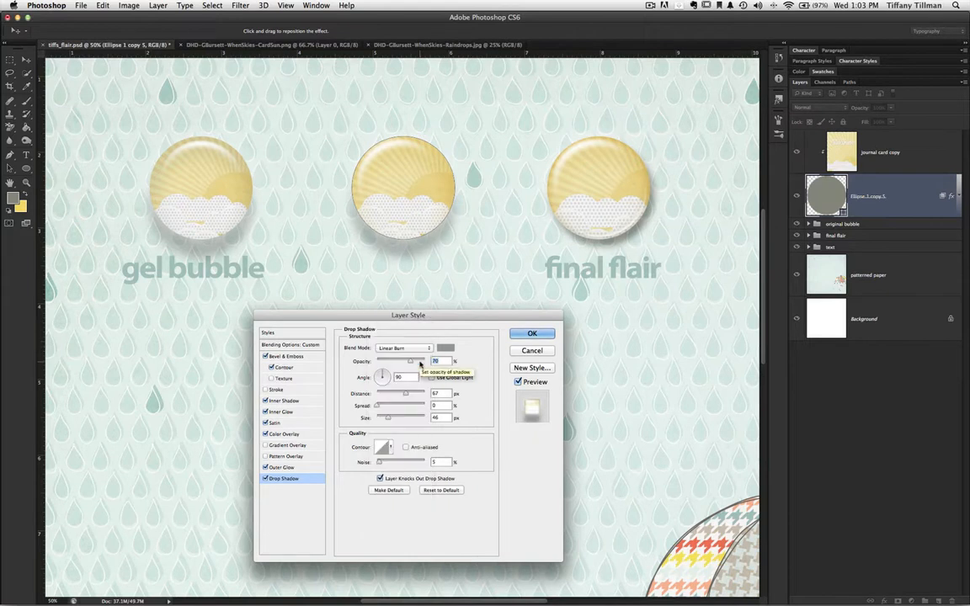
{"action": "left_click", "coordinate": [444, 347]}
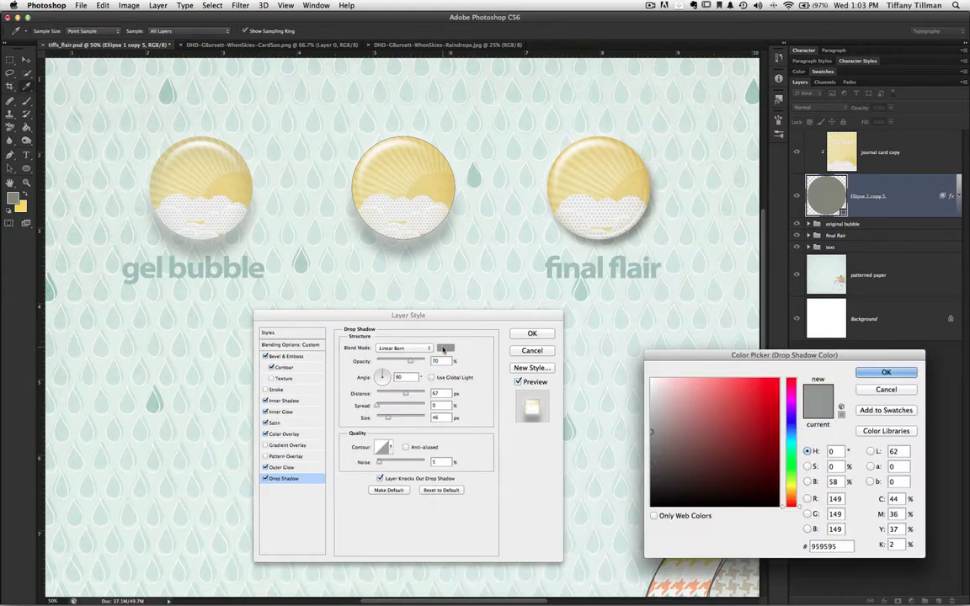
{"action": "left_click", "coordinate": [685, 475]}
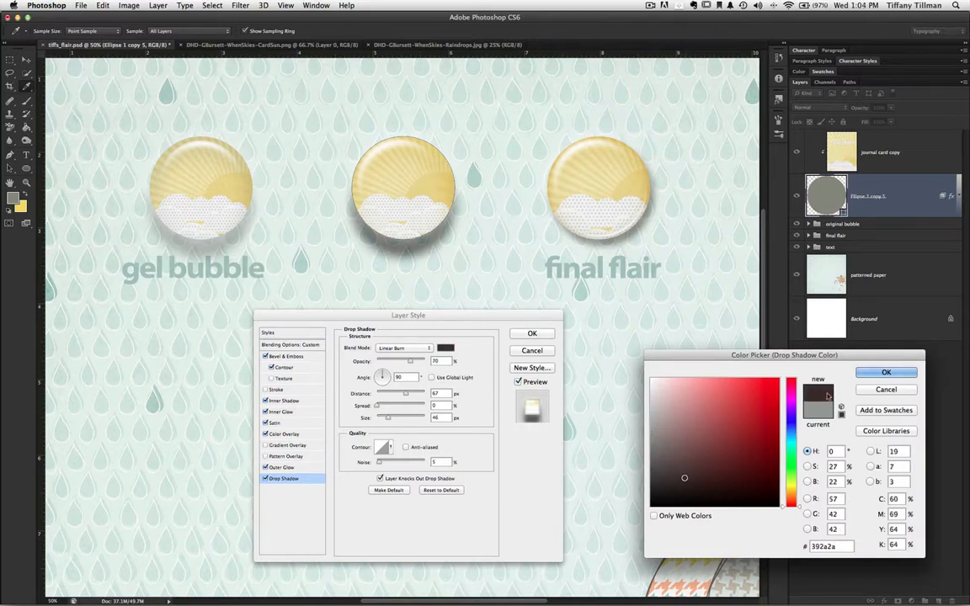
{"action": "left_click", "coordinate": [886, 372]}
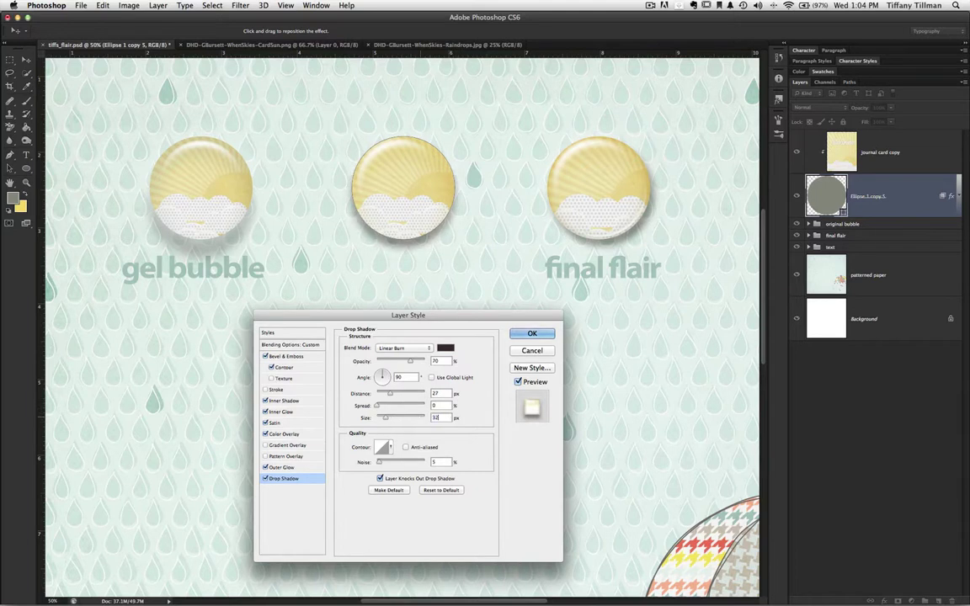
{"action": "mouse_move", "coordinate": [436, 417]}
{"action": "type", "text": "120"}
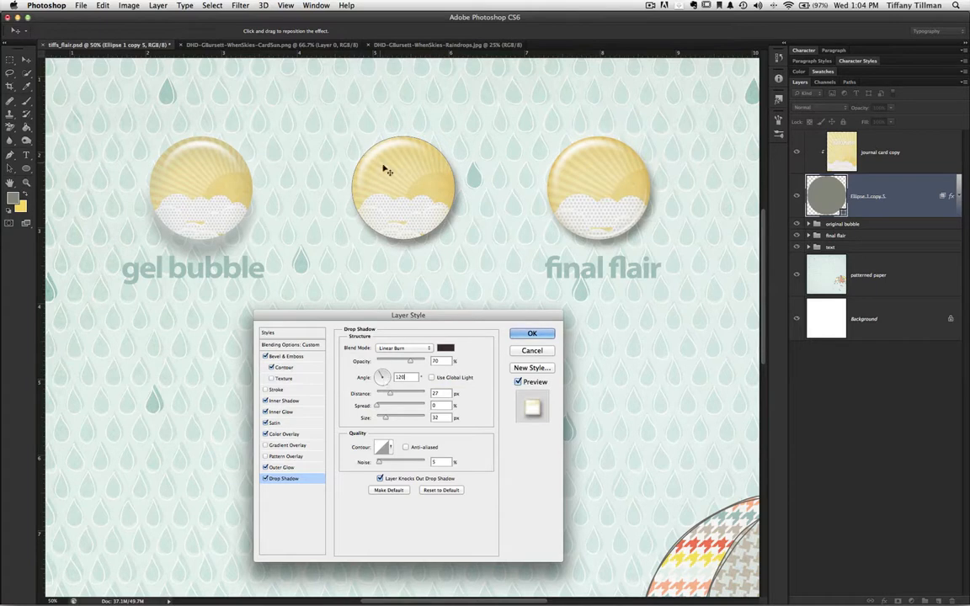
{"action": "mouse_move", "coordinate": [377, 168]}
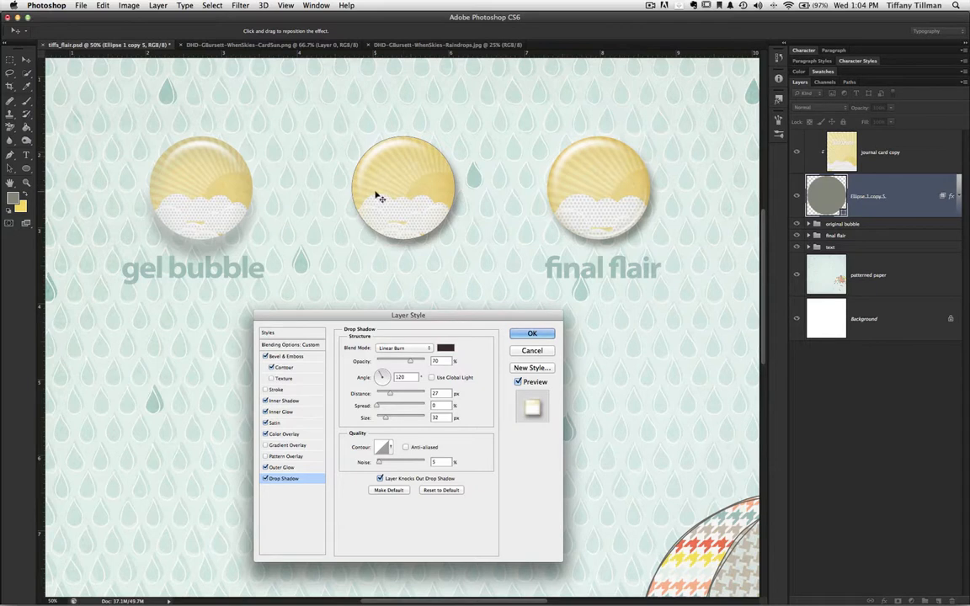
{"action": "mouse_move", "coordinate": [382, 192]}
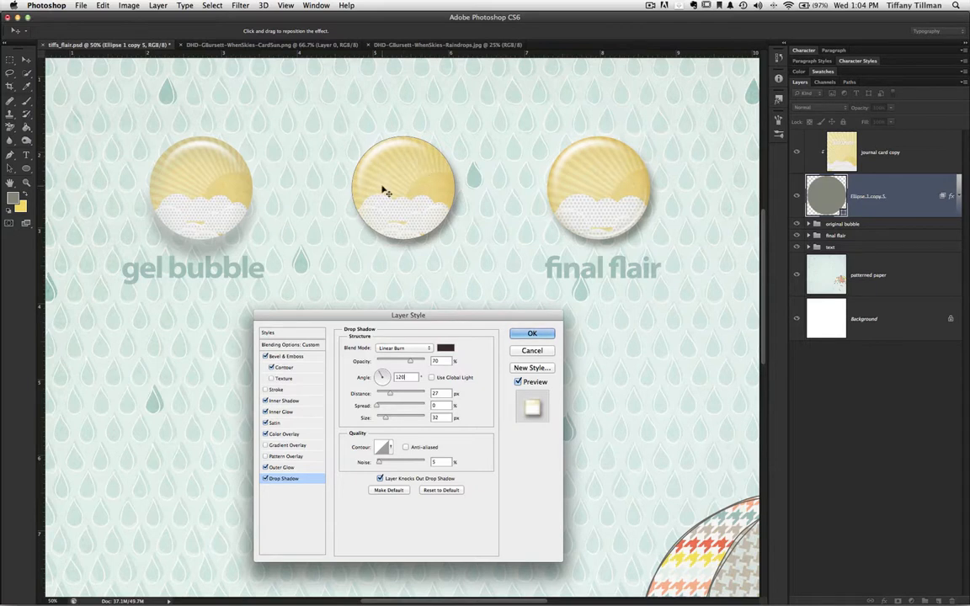
Commit the full glossy layer style to the middle button with OK
{"action": "left_click", "coordinate": [532, 334]}
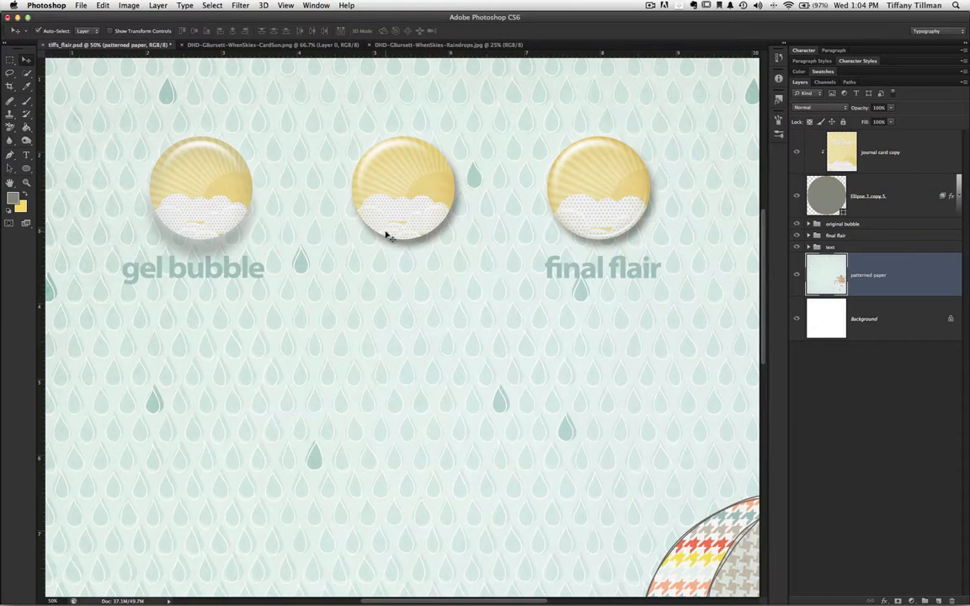
{"action": "mouse_move", "coordinate": [424, 279]}
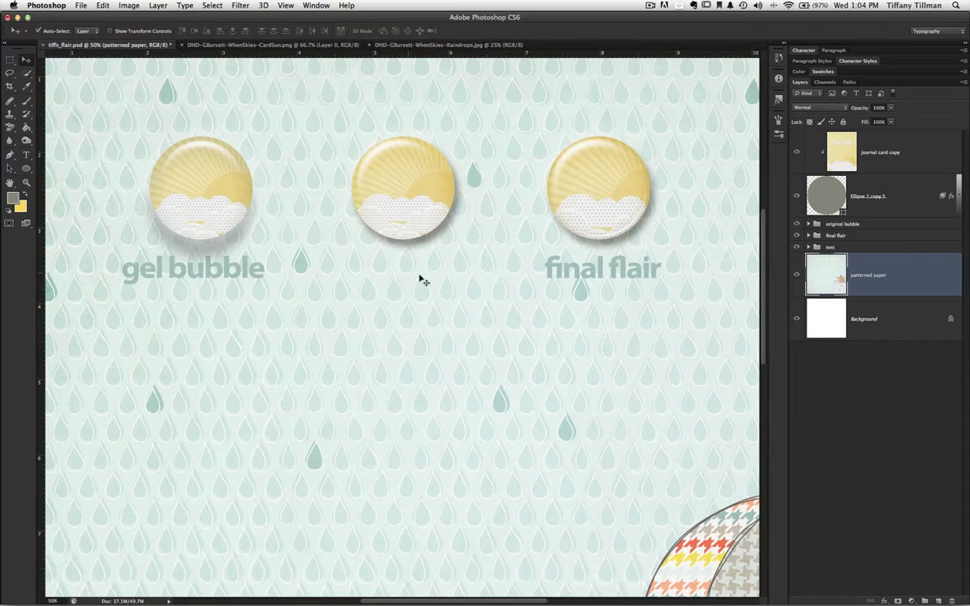
{"action": "mouse_move", "coordinate": [417, 167]}
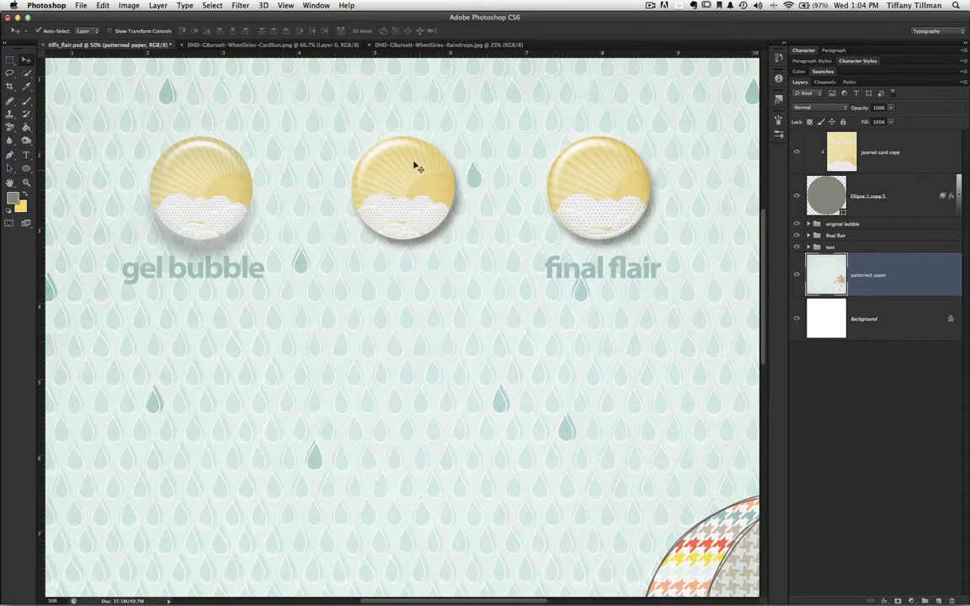
{"action": "mouse_move", "coordinate": [468, 211]}
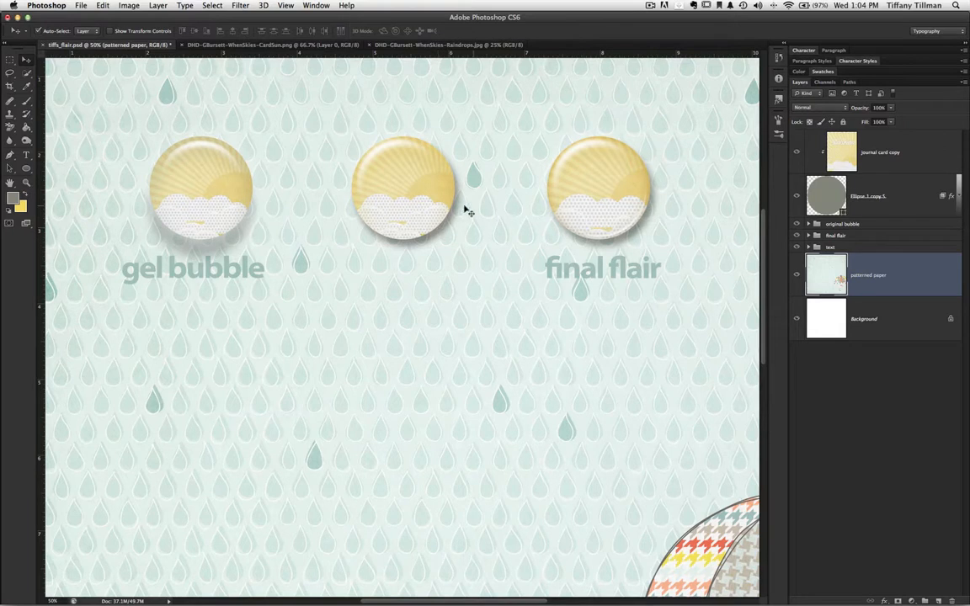
{"action": "mouse_move", "coordinate": [632, 222]}
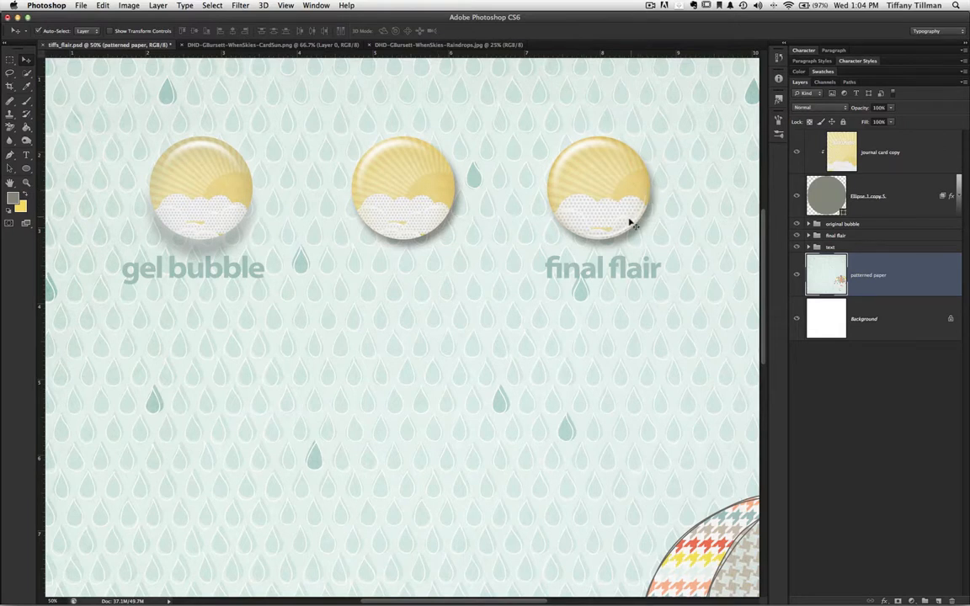
{"action": "mouse_move", "coordinate": [609, 239]}
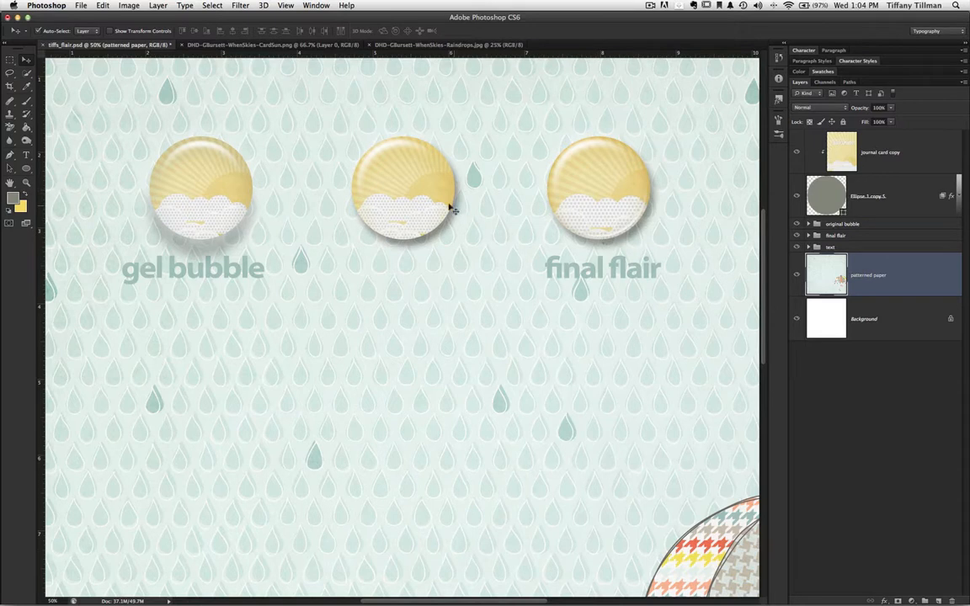
{"action": "mouse_move", "coordinate": [404, 234]}
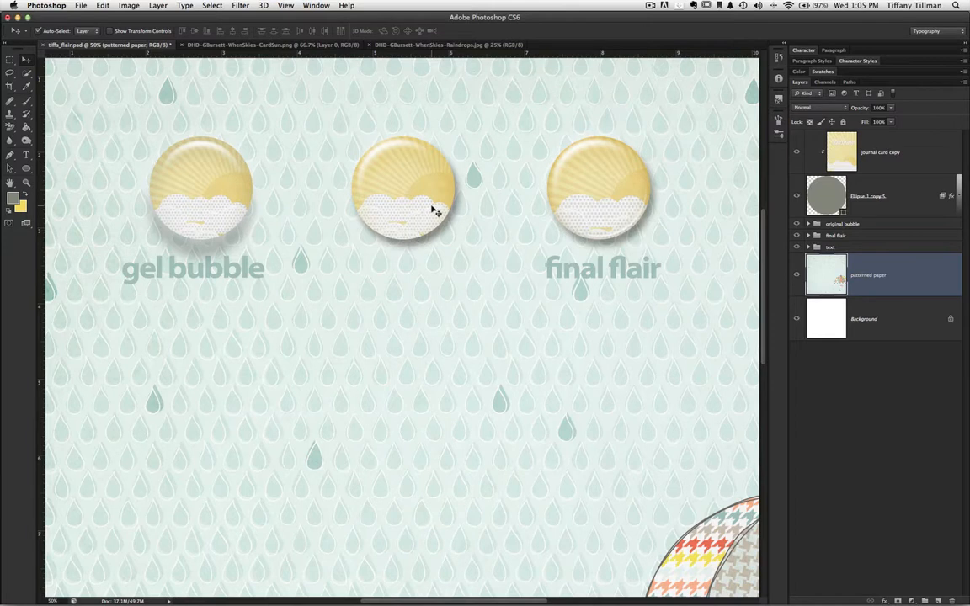
{"action": "mouse_move", "coordinate": [414, 235]}
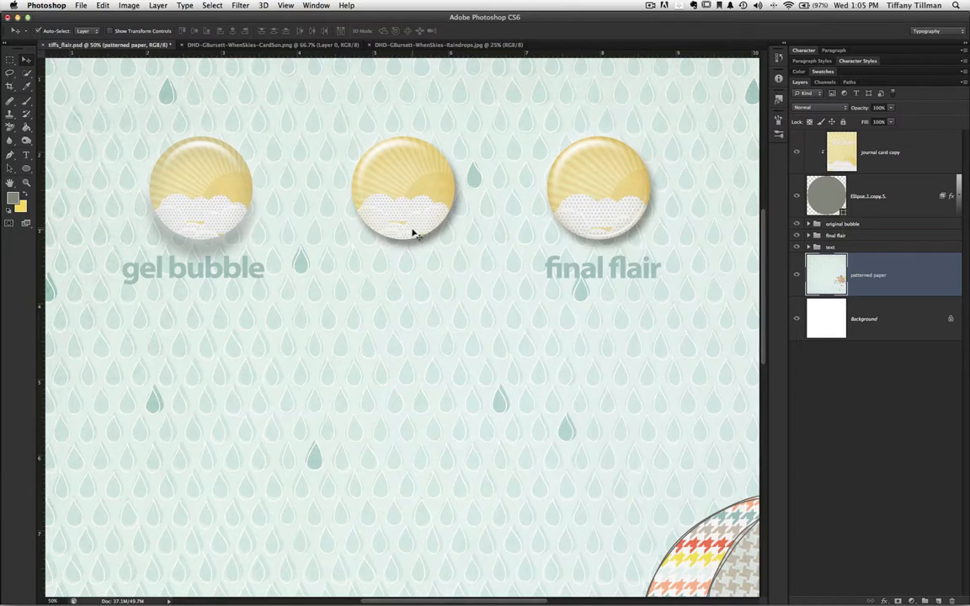
{"action": "mouse_move", "coordinate": [407, 246]}
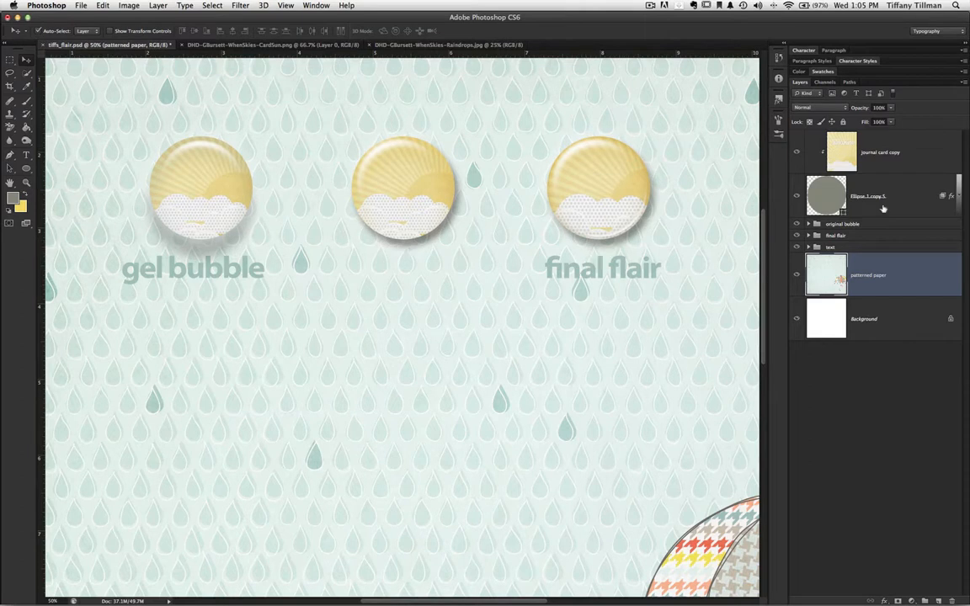
Select the Ellipse copy highlight layer at 0% fill and expand its effects list
{"action": "left_click", "coordinate": [875, 195]}
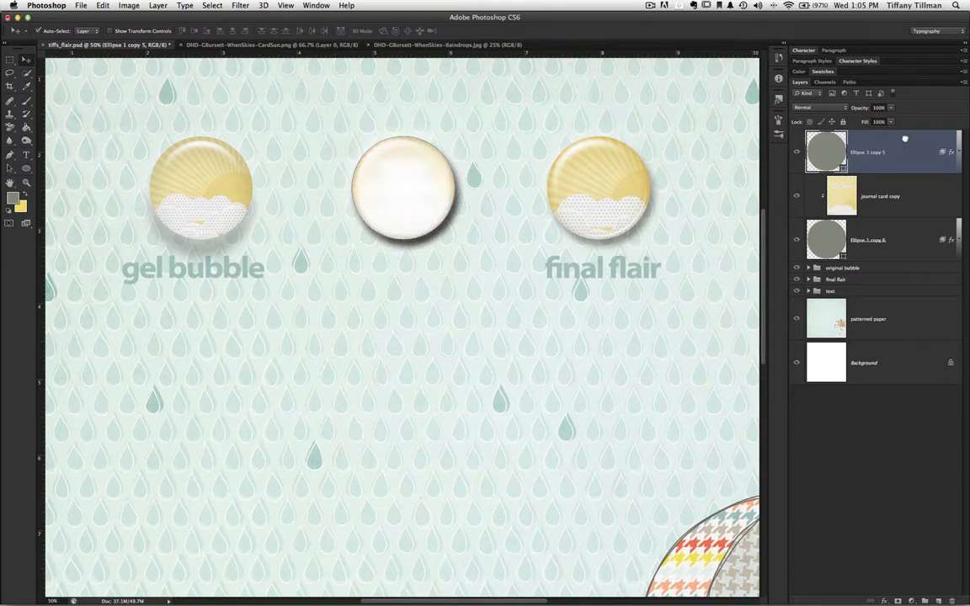
{"action": "mouse_move", "coordinate": [893, 124]}
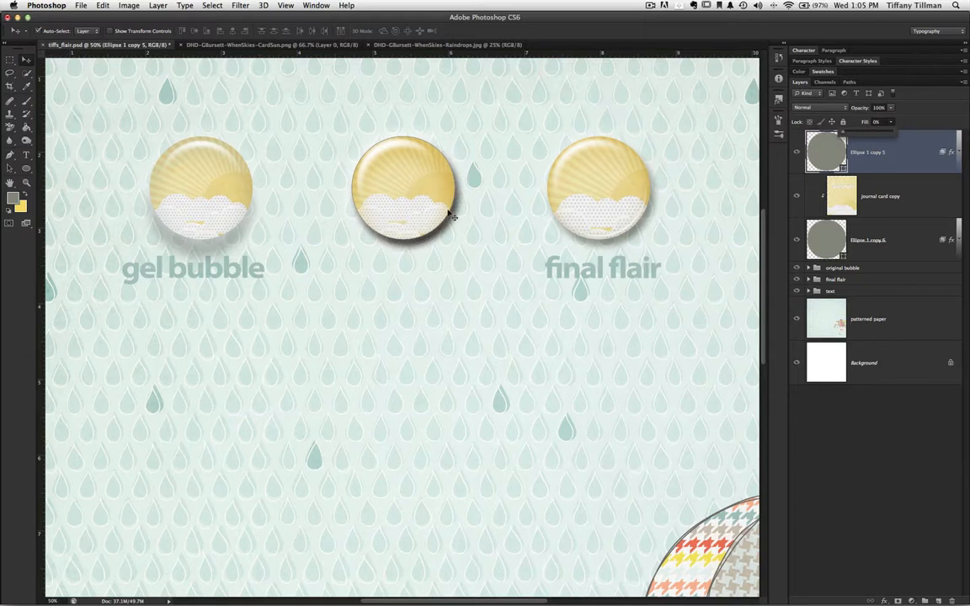
{"action": "mouse_move", "coordinate": [963, 155]}
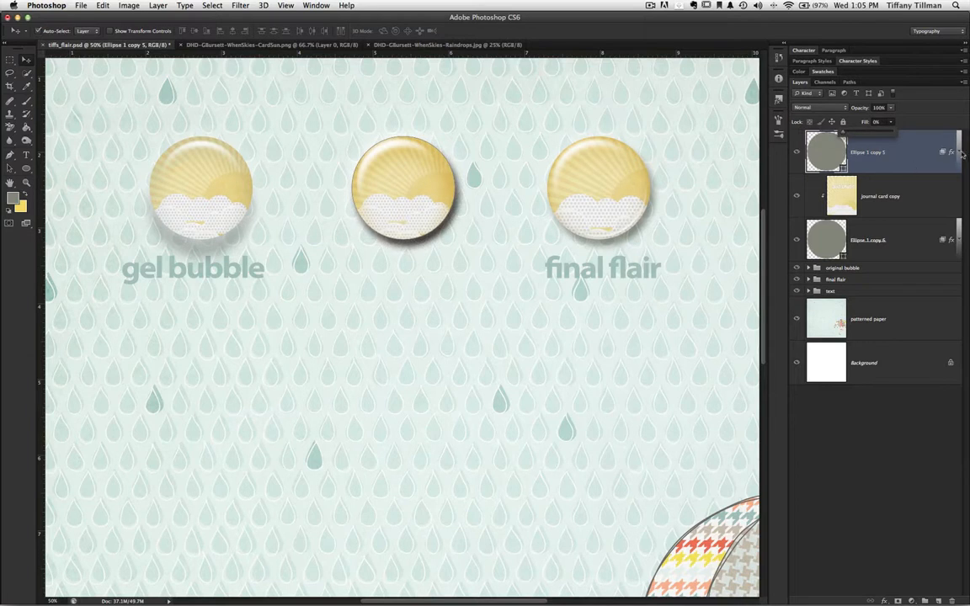
{"action": "left_click", "coordinate": [808, 165]}
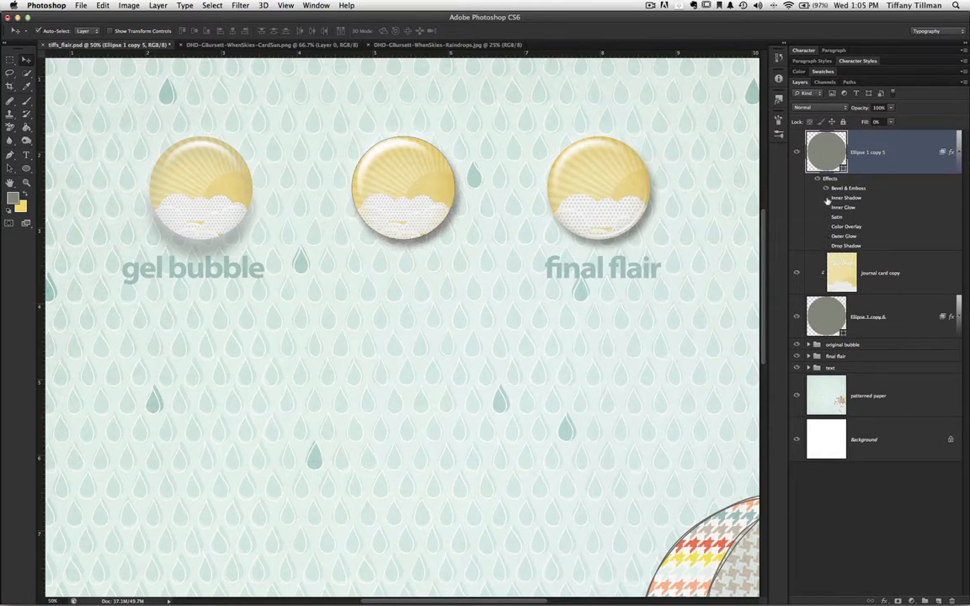
{"action": "mouse_move", "coordinate": [866, 194]}
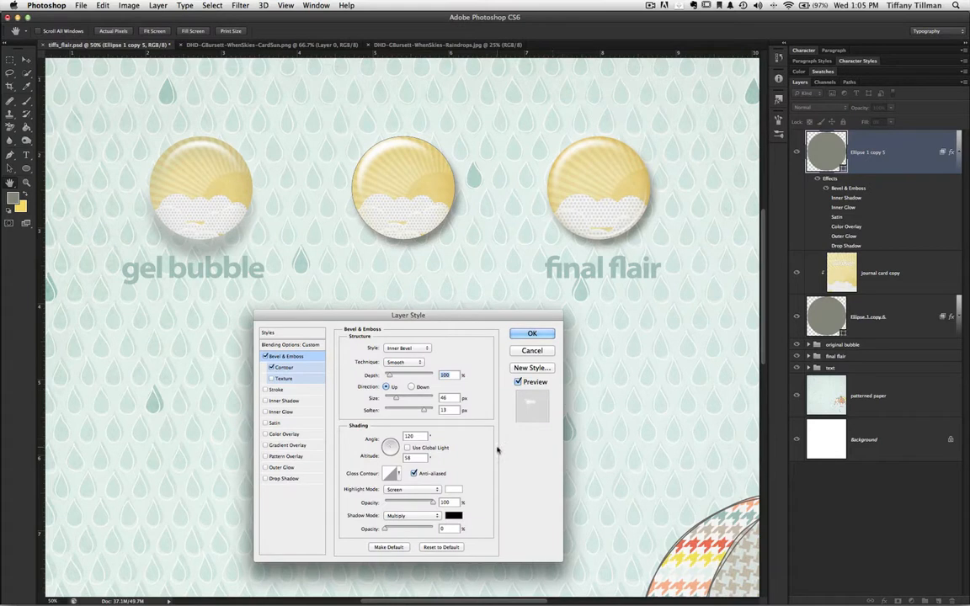
{"action": "mouse_move", "coordinate": [418, 406]}
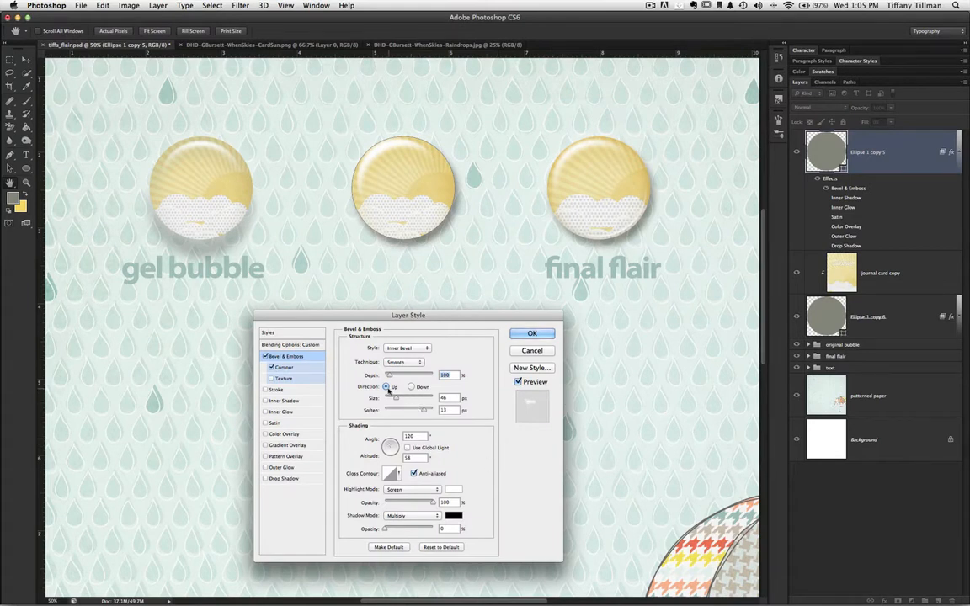
Set the bevel Direction to Down and start recolouring its shadow
{"action": "left_click", "coordinate": [411, 387]}
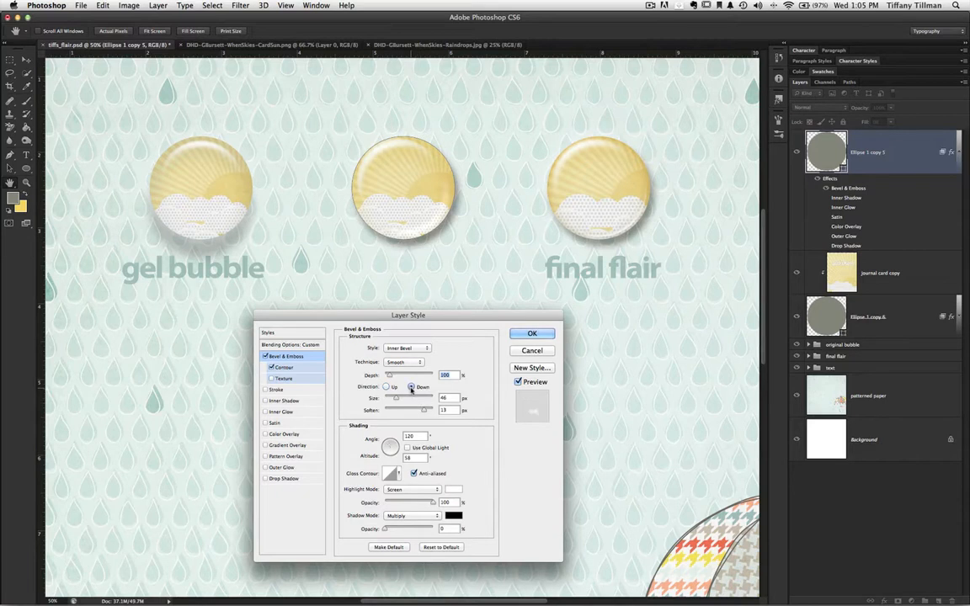
{"action": "mouse_move", "coordinate": [424, 397]}
{"action": "type", "text": "10"}
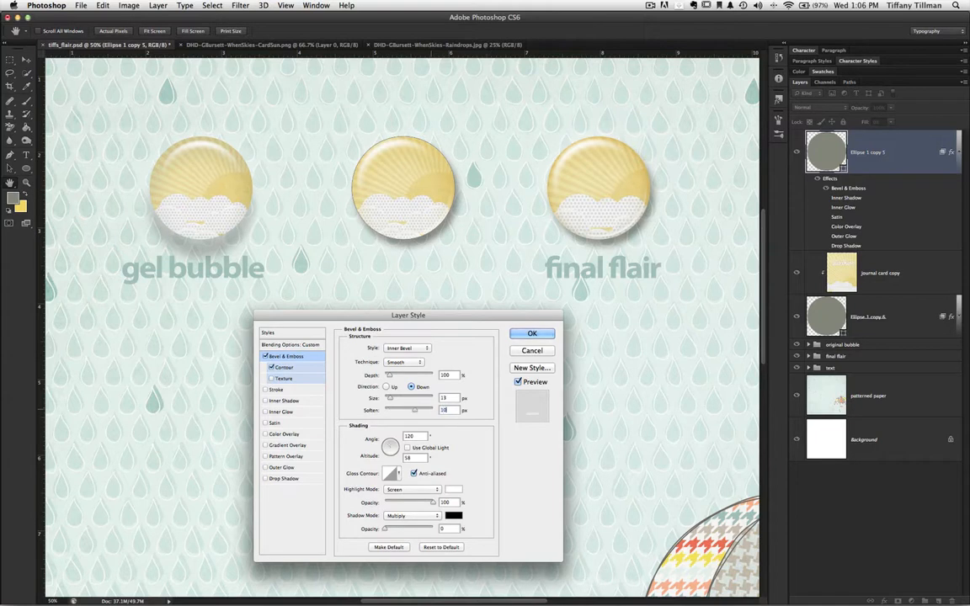
{"action": "mouse_move", "coordinate": [446, 411]}
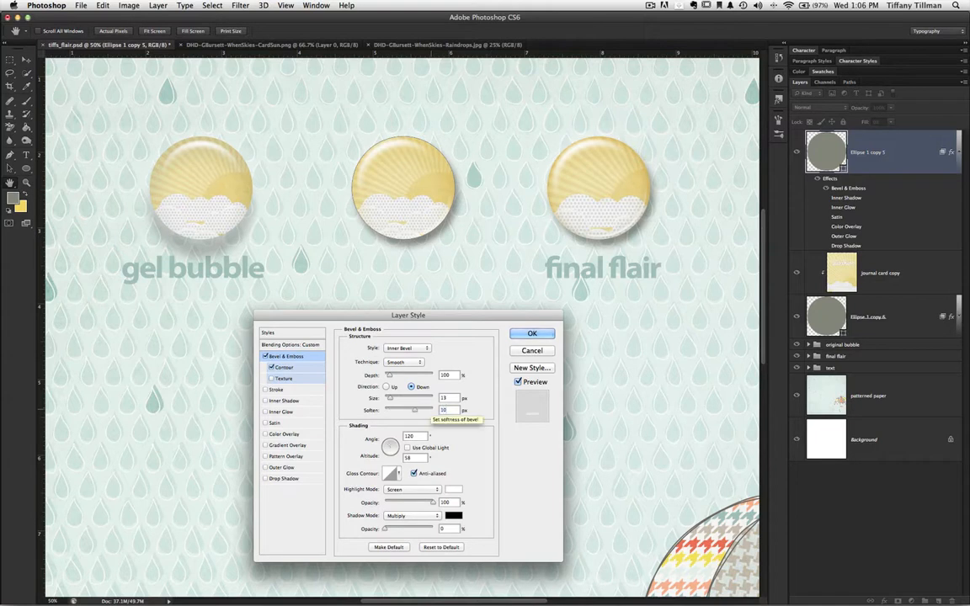
{"action": "mouse_move", "coordinate": [484, 458]}
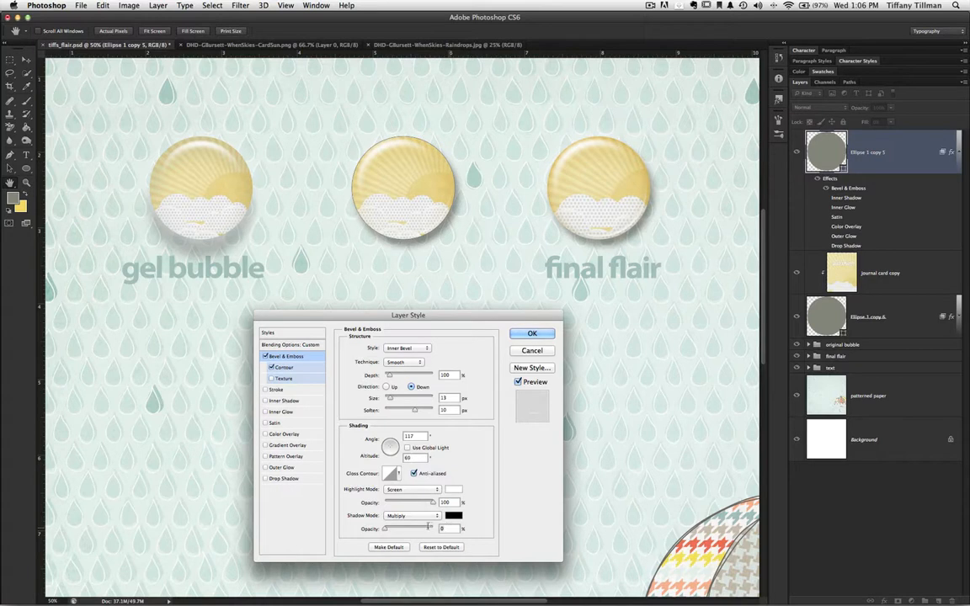
{"action": "mouse_move", "coordinate": [412, 516]}
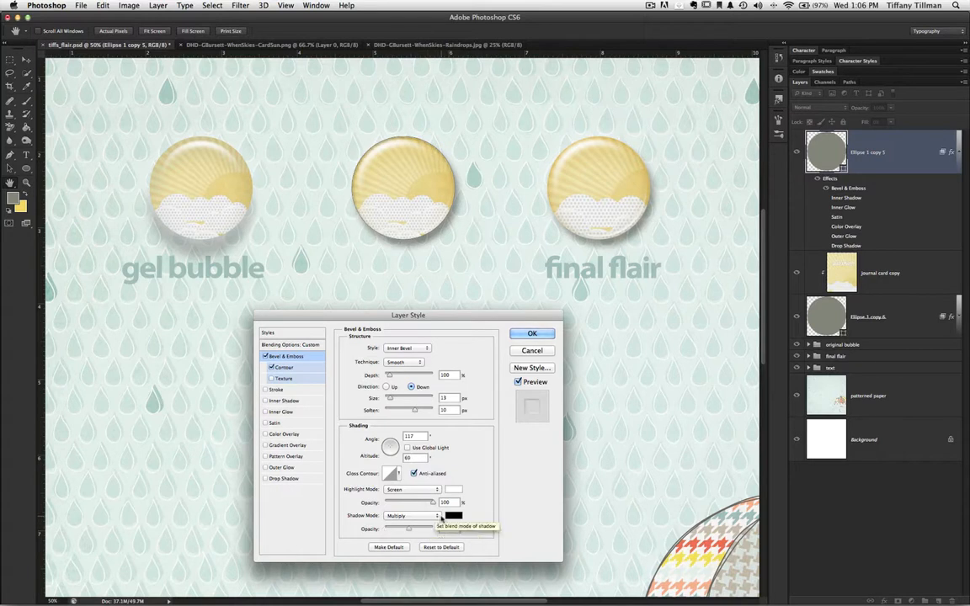
{"action": "left_click", "coordinate": [453, 515]}
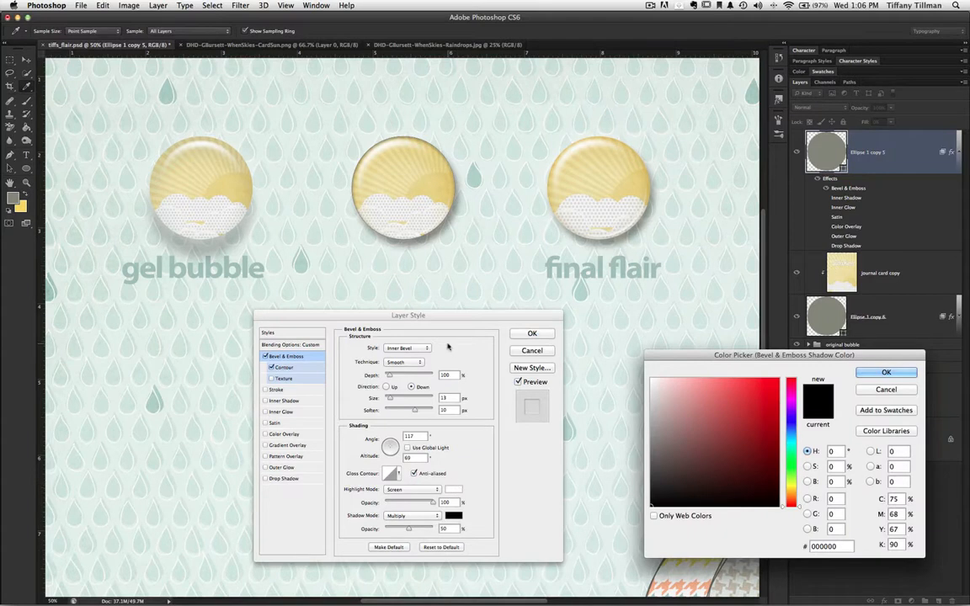
Sample a deeper golden yellow from the sunshine design as the bevel shadow colour and commit the layer style
{"action": "left_click", "coordinate": [732, 387]}
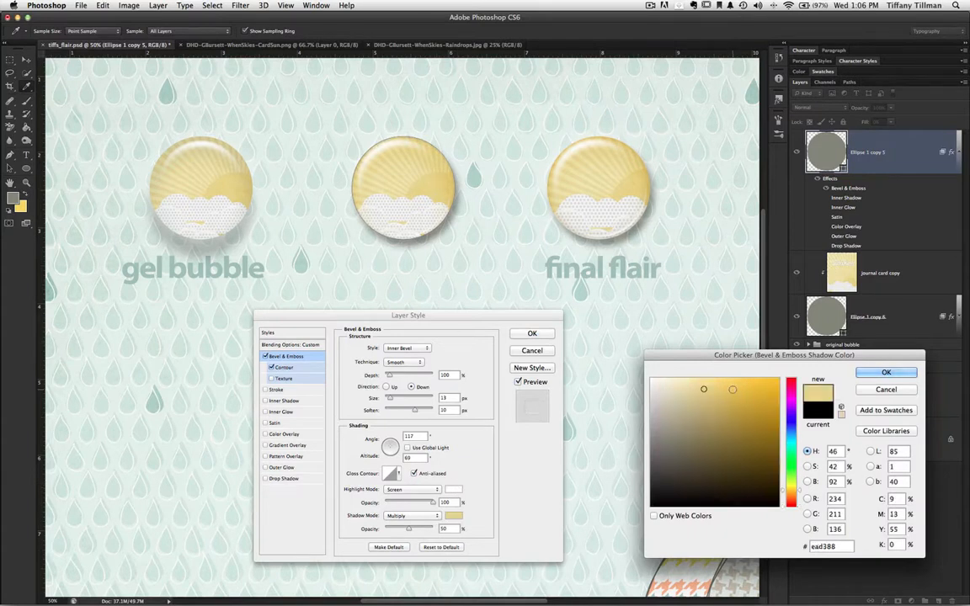
{"action": "left_click", "coordinate": [751, 394]}
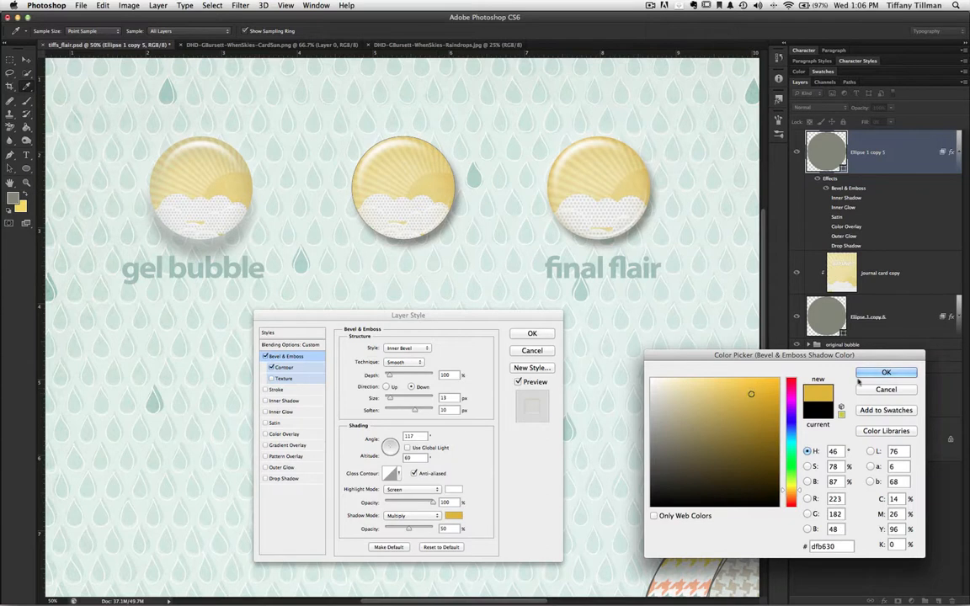
{"action": "left_click", "coordinate": [886, 372]}
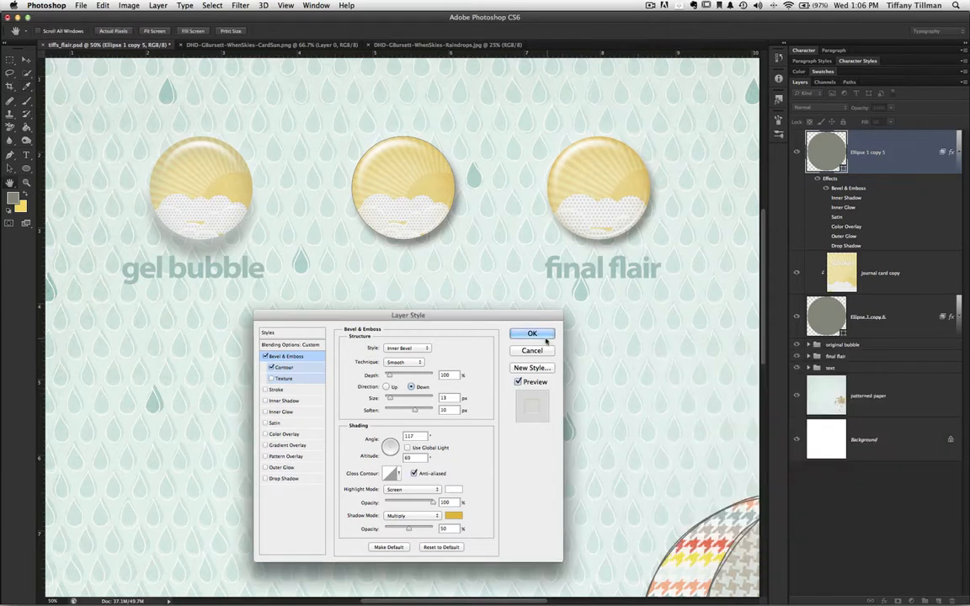
{"action": "left_click", "coordinate": [532, 334]}
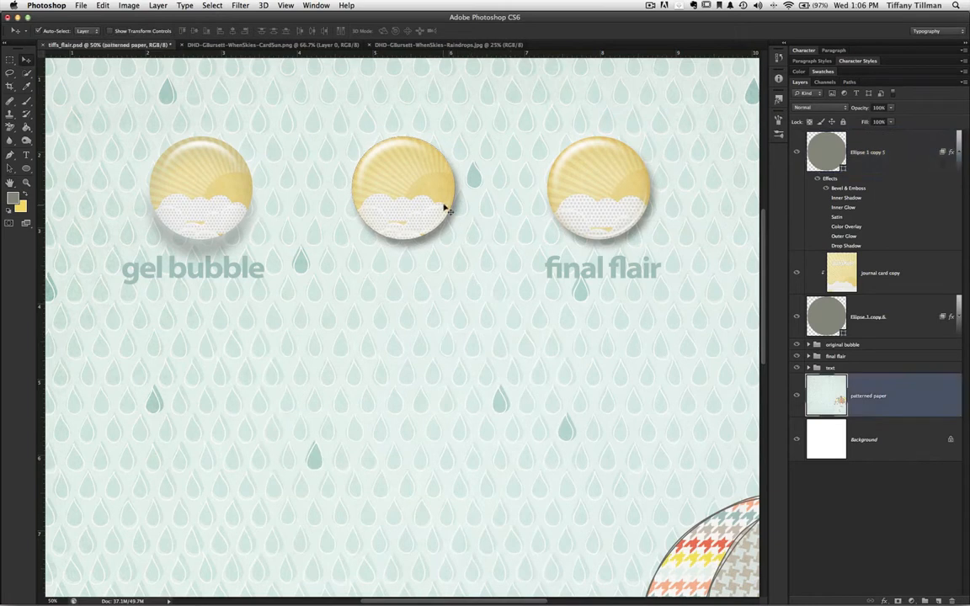
{"action": "mouse_move", "coordinate": [438, 232]}
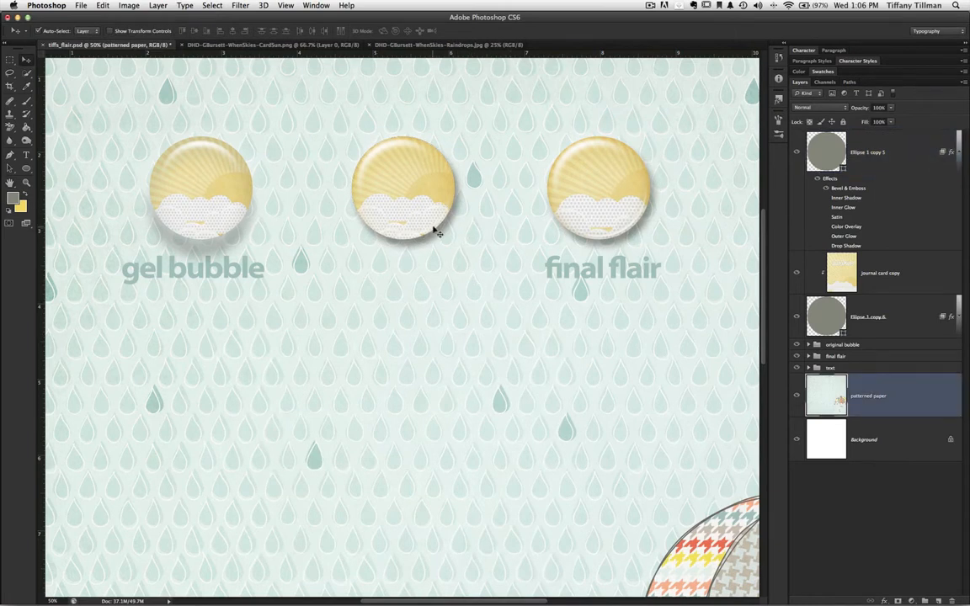
Duplicate the bevelled Ellipse highlight layer, tweak its opacity and collapse the effects lists in the Layers panel
{"action": "left_click", "coordinate": [876, 151]}
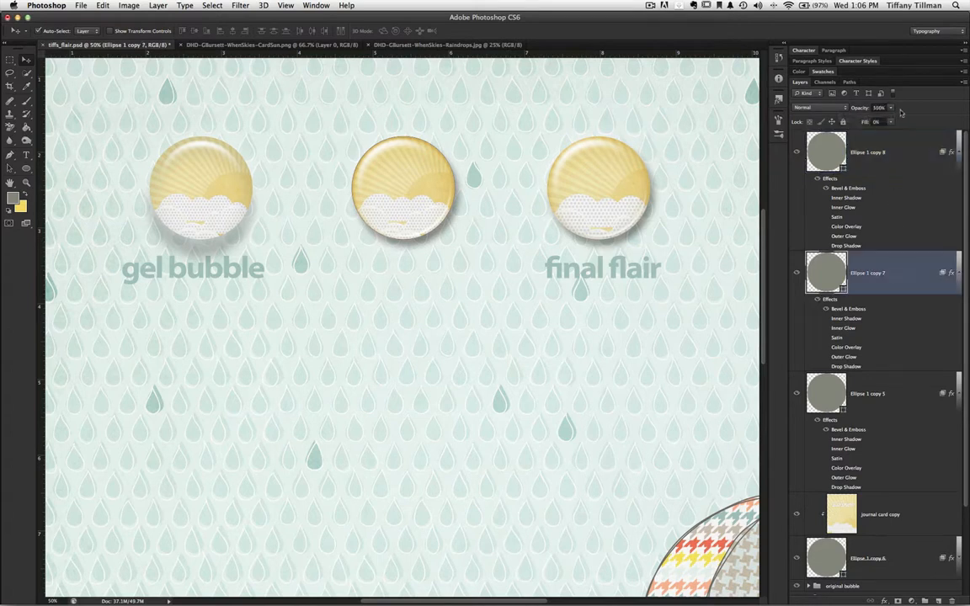
{"action": "left_click", "coordinate": [879, 107]}
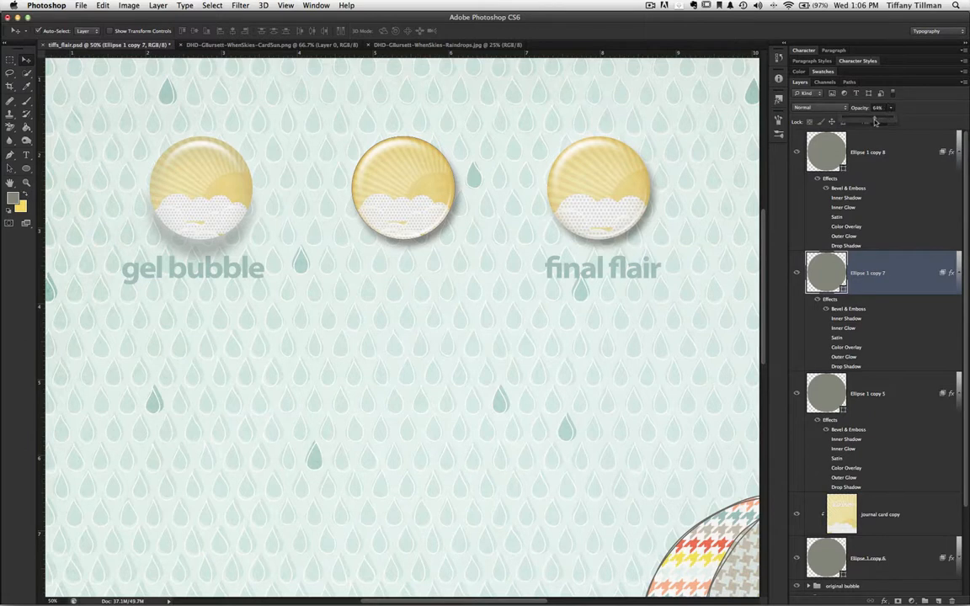
{"action": "scroll", "scroll_direction": "down", "scroll_amount": 3}
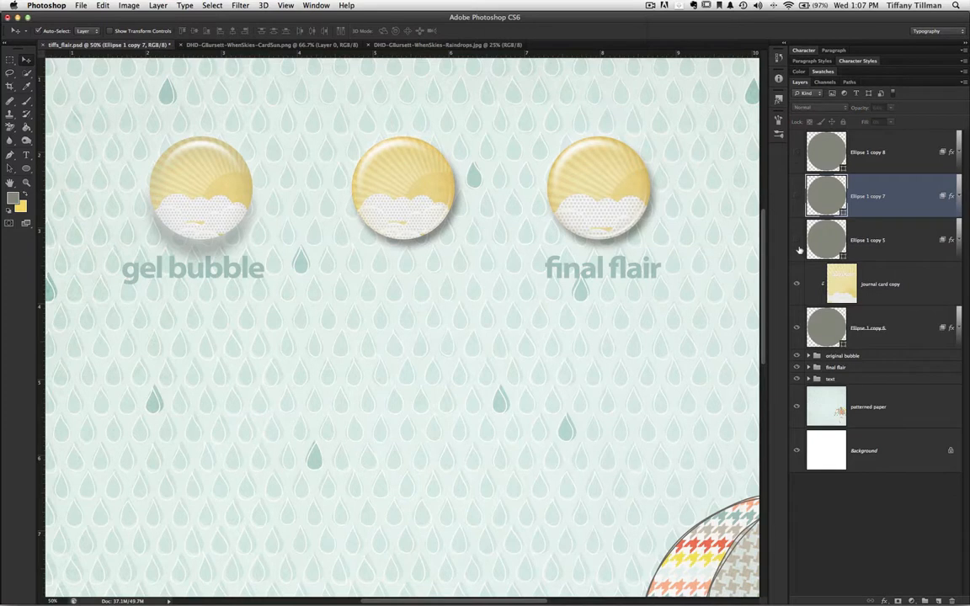
{"action": "left_click", "coordinate": [797, 151]}
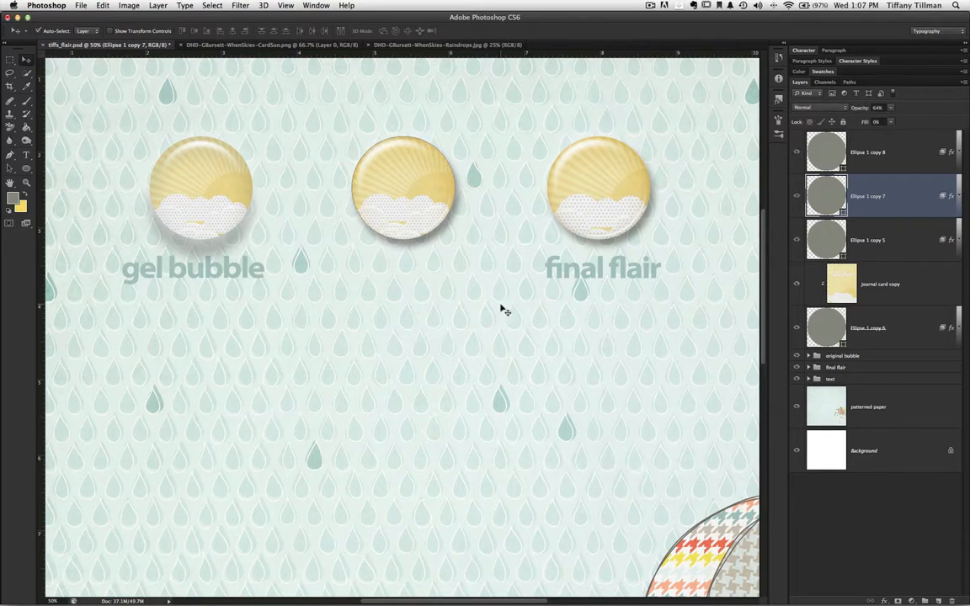
{"action": "left_click", "coordinate": [867, 406]}
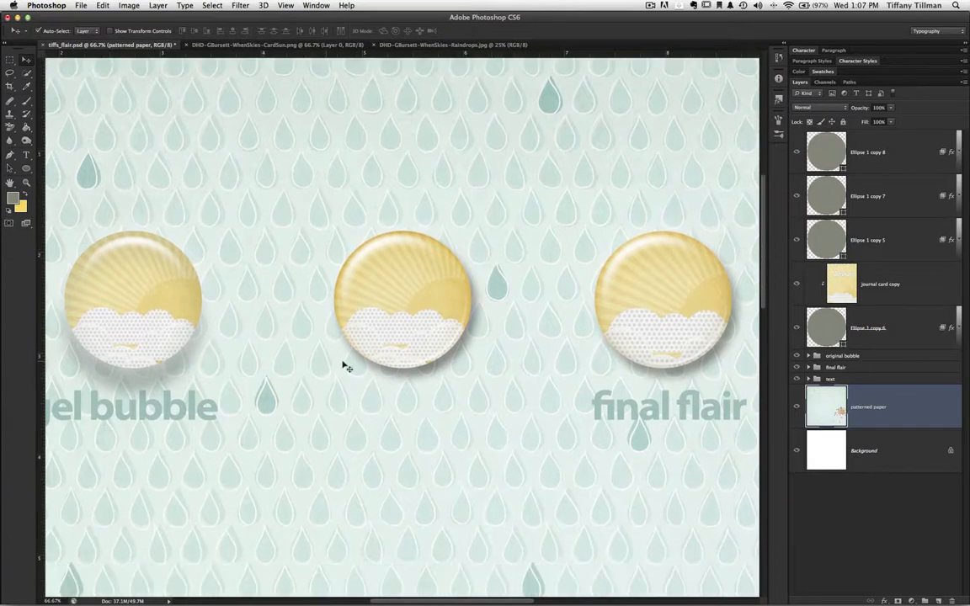
{"action": "mouse_move", "coordinate": [458, 448]}
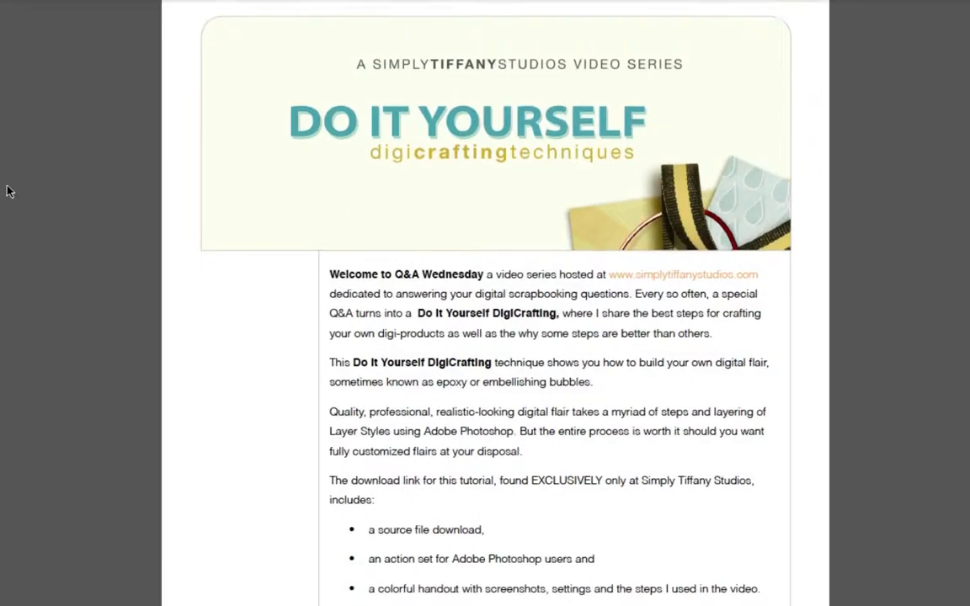
Scroll down the tutorial handout to its Layer Style settings screenshot pages
{"action": "scroll", "scroll_direction": "down", "scroll_amount": 3}
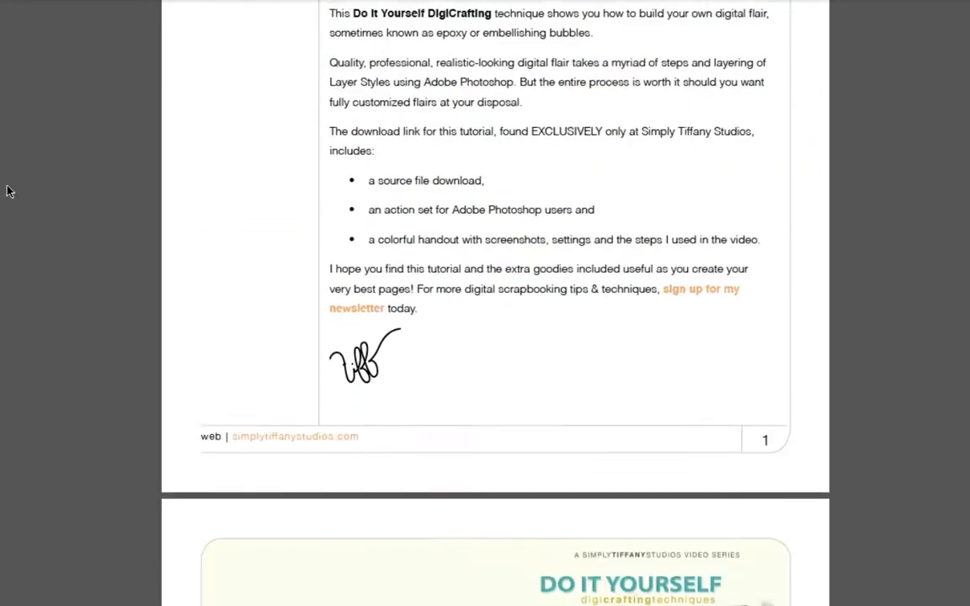
{"action": "scroll", "scroll_direction": "down", "scroll_amount": 3}
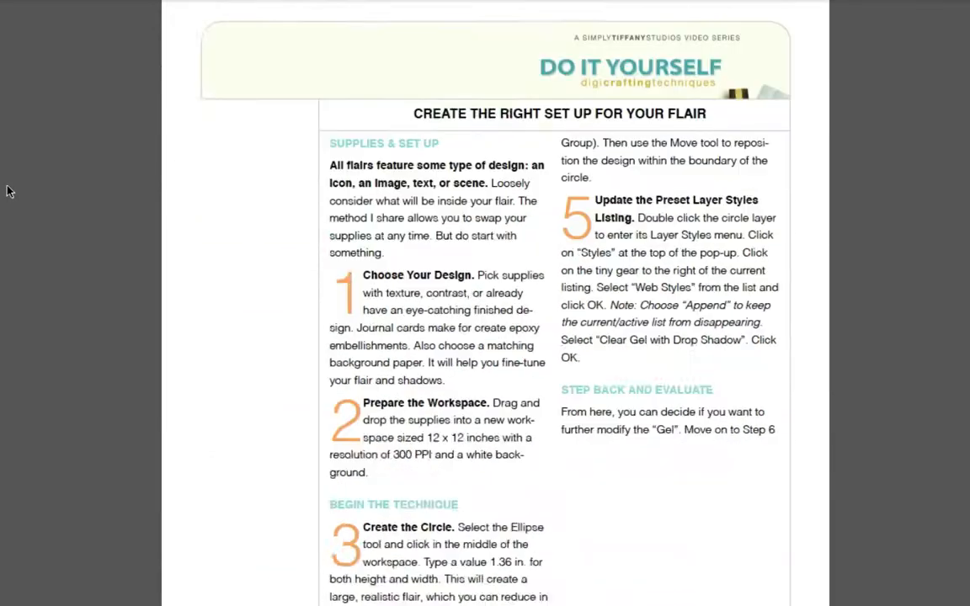
{"action": "scroll", "scroll_direction": "down", "scroll_amount": 3}
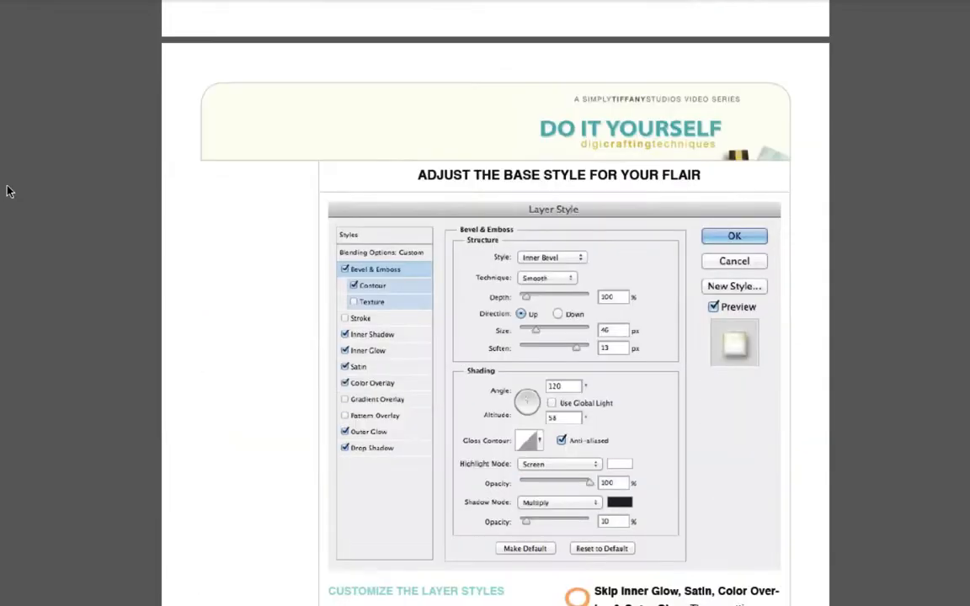
{"action": "scroll", "scroll_direction": "down", "scroll_amount": 3}
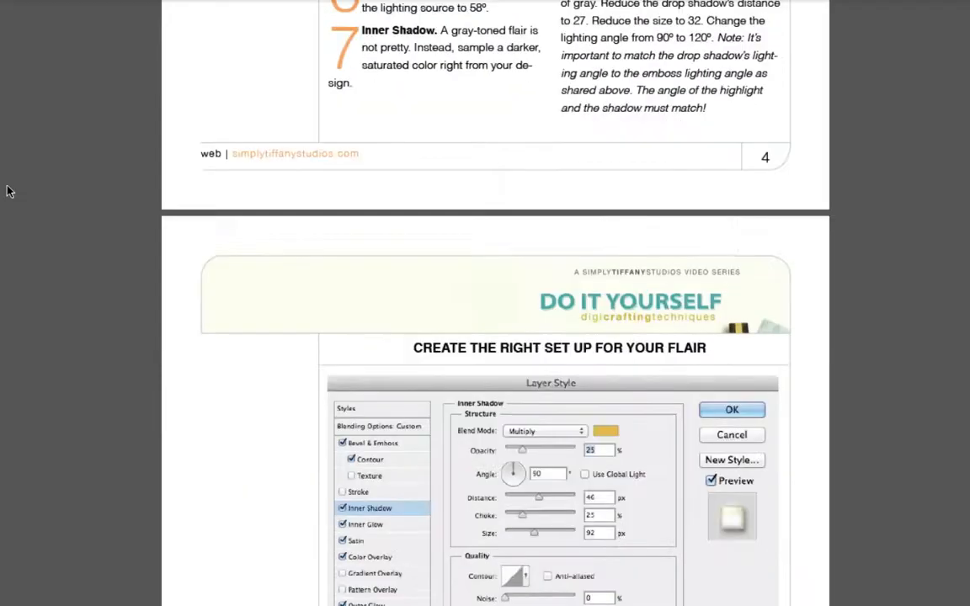